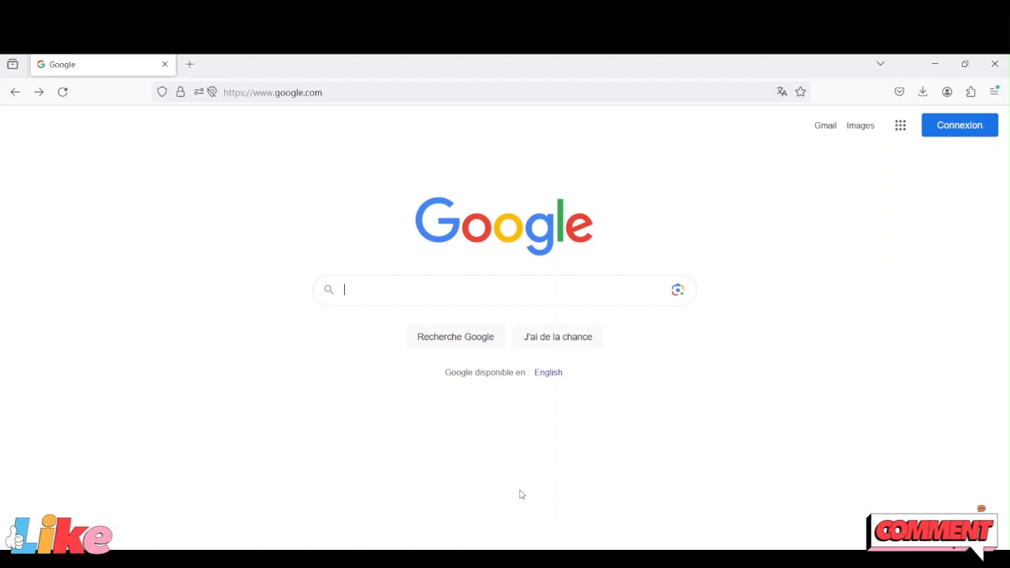
pyautogui.moveTo(534, 496)
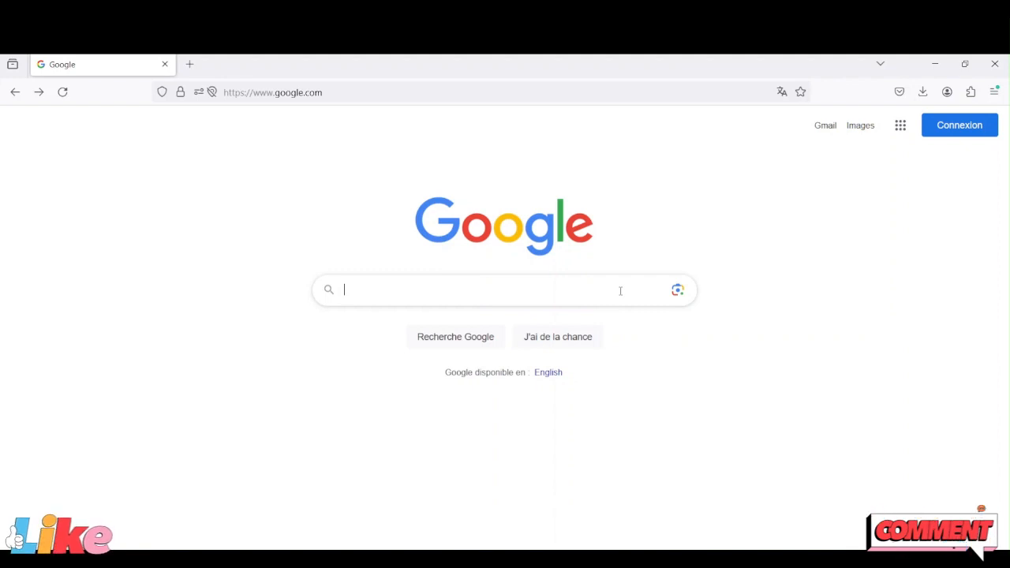
# Search Google for 'bbc micro bit v2' and scroll to the micro:bit Foundation result.
pyautogui.write('bbc micro bit')
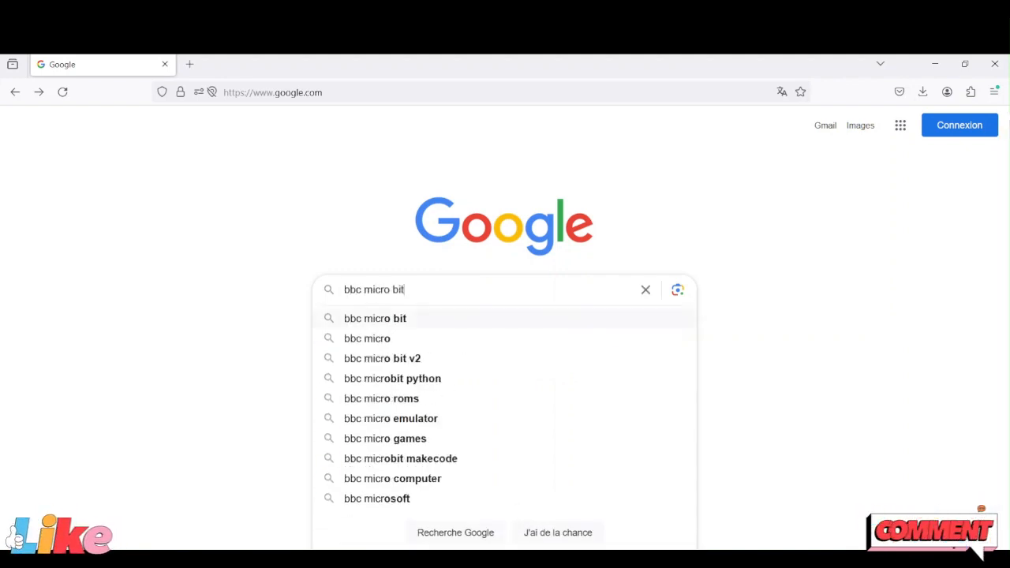
pyautogui.click(384, 358)
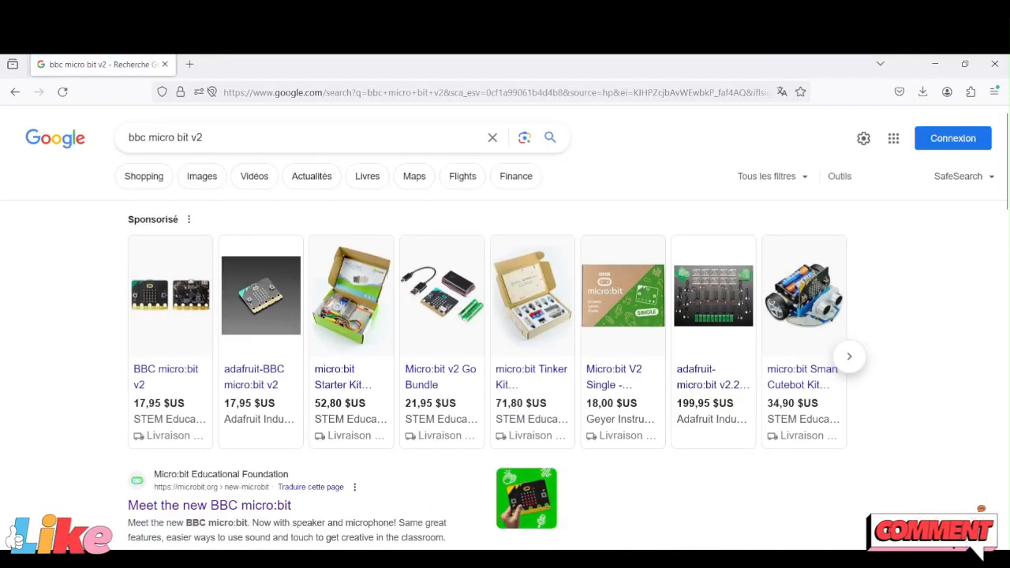
pyautogui.scroll(-3)
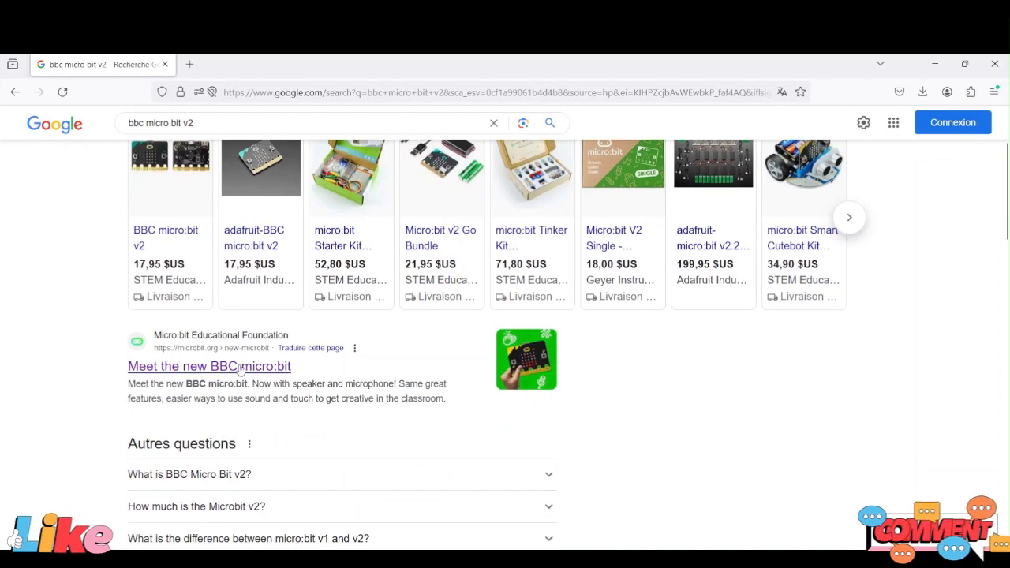
pyautogui.scroll(-3)
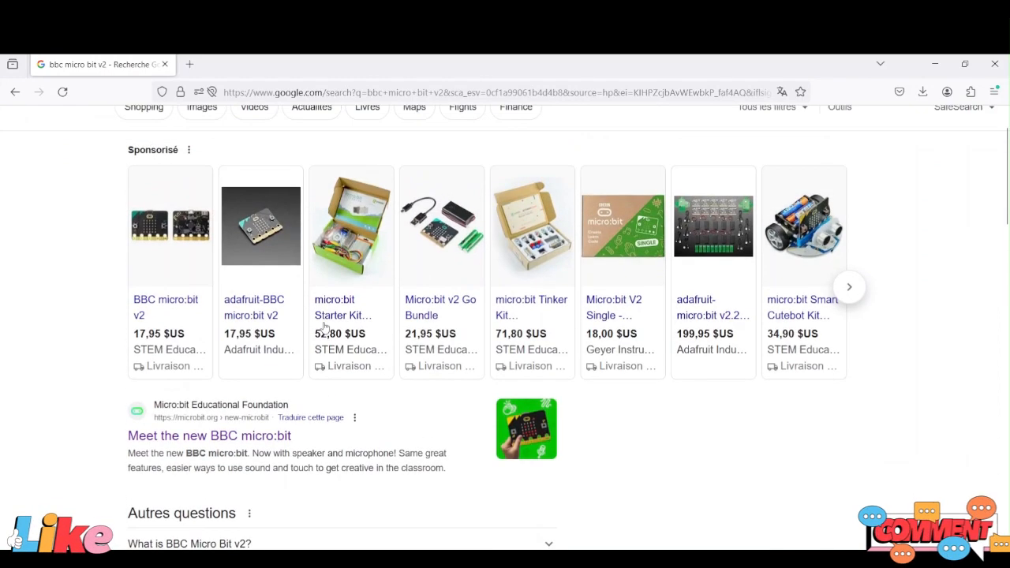
# Visit the micro:bit Educational Foundation site and go to its Let's code page.
pyautogui.click(209, 436)
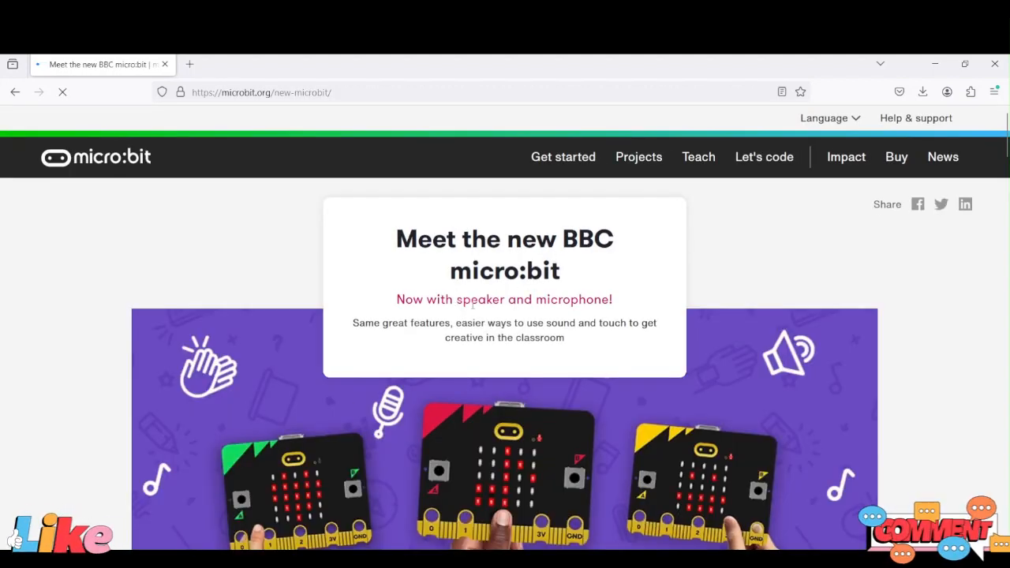
pyautogui.scroll(-3)
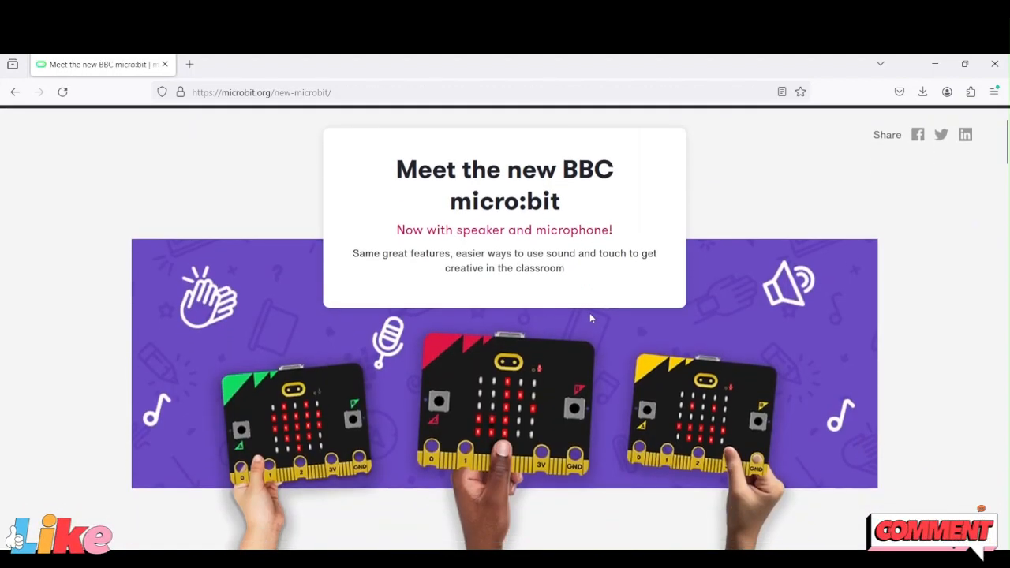
pyautogui.scroll(-3)
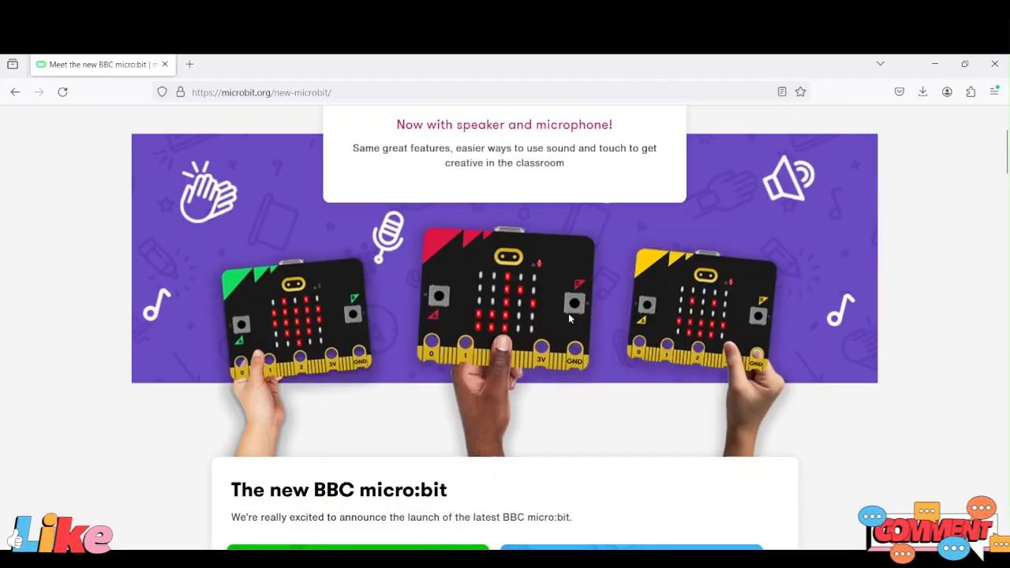
pyautogui.scroll(-3)
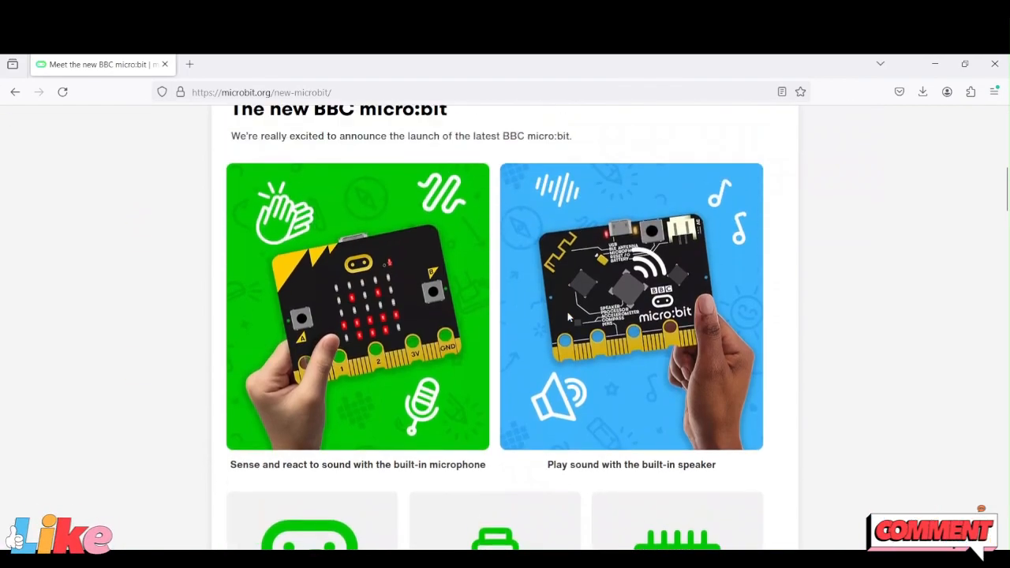
pyautogui.scroll(3)
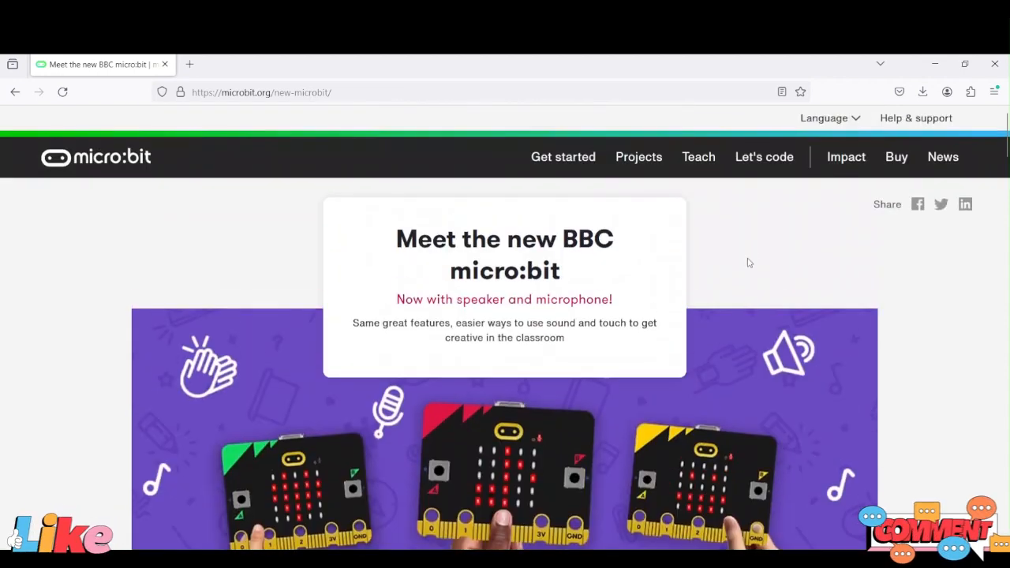
pyautogui.moveTo(764, 166)
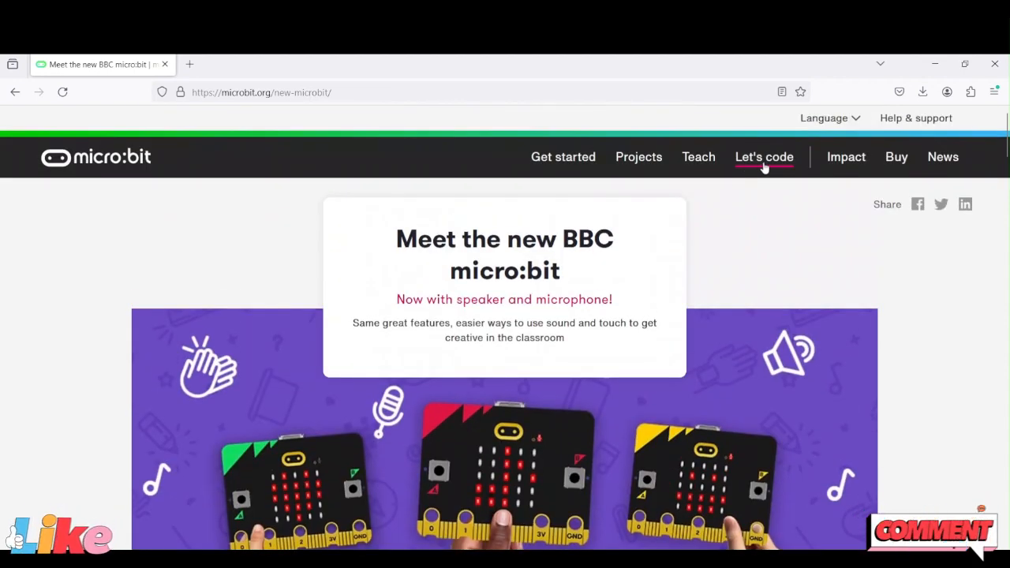
pyautogui.click(764, 156)
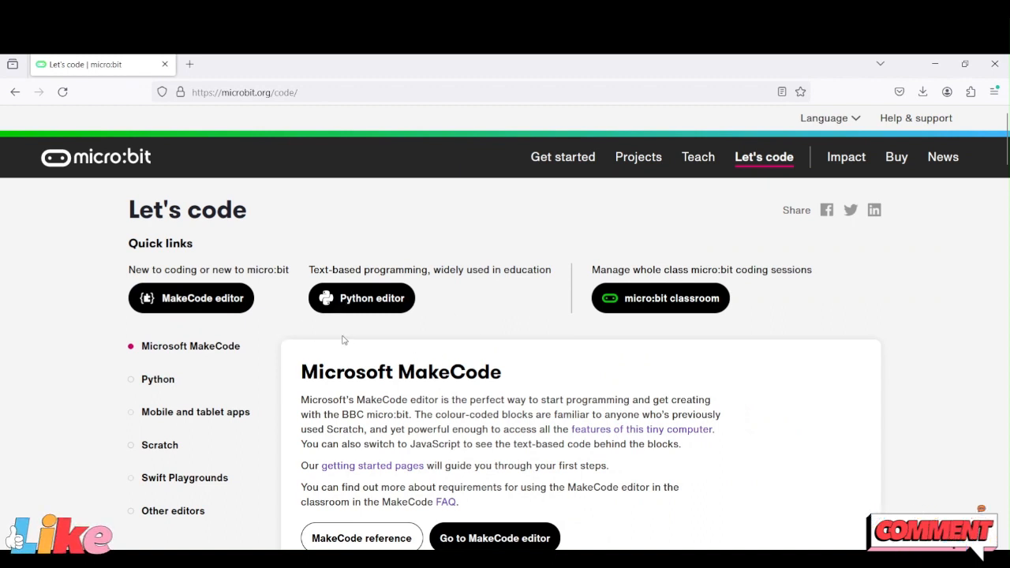
pyautogui.moveTo(293, 300)
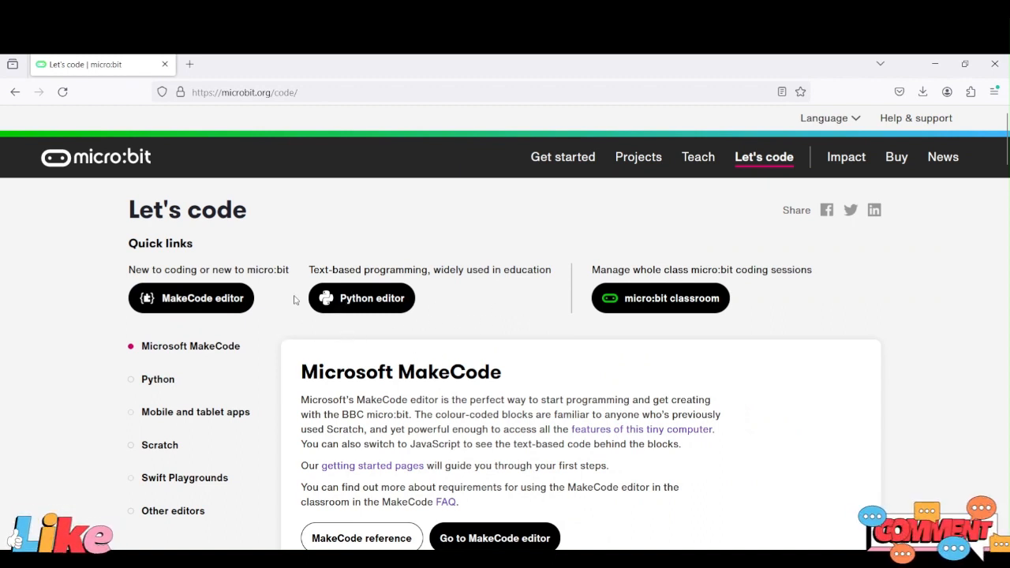
pyautogui.moveTo(200, 306)
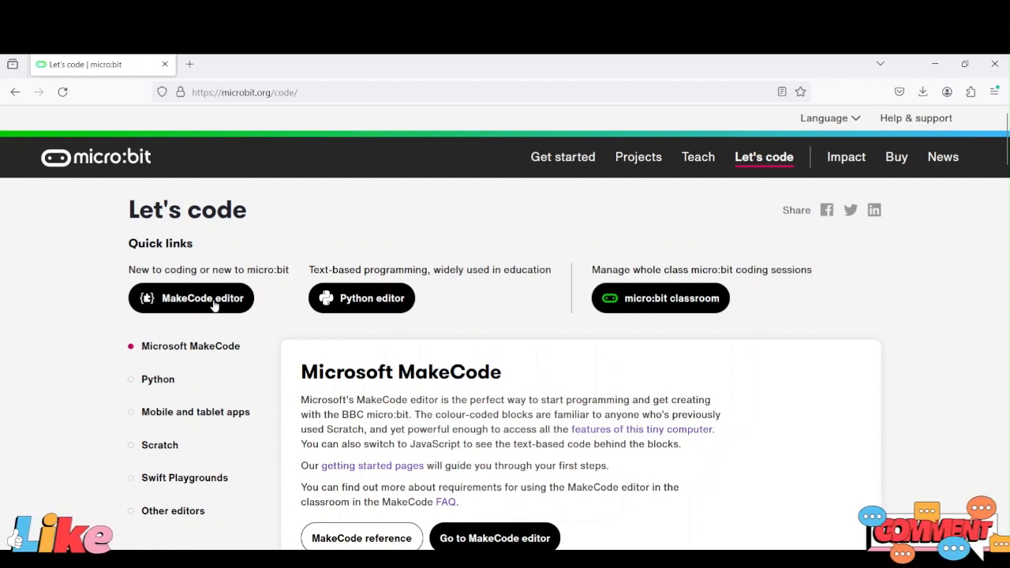
# Start a new MakeCode project named 'automatic watering system'.
pyautogui.click(191, 299)
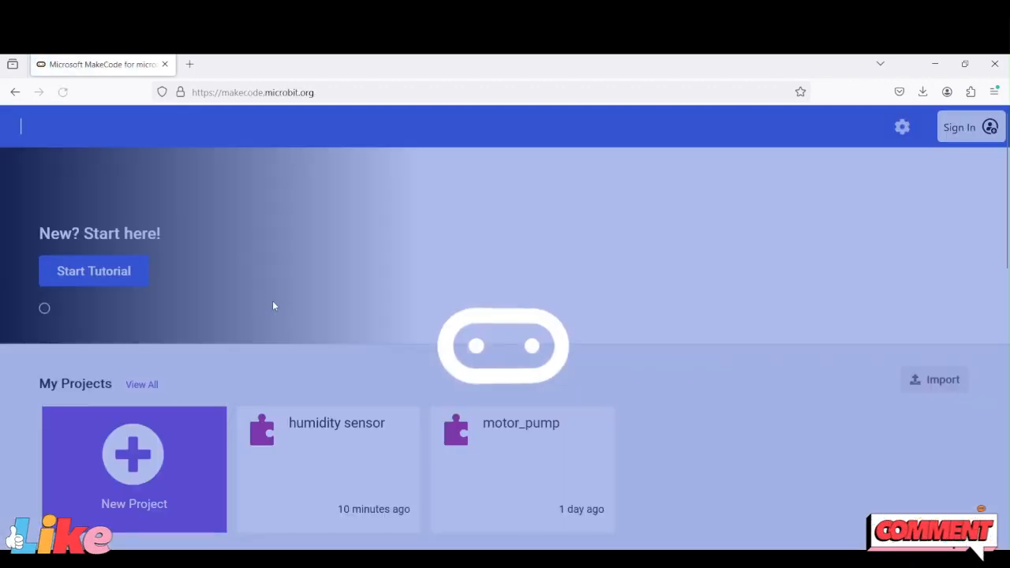
pyautogui.scroll(-3)
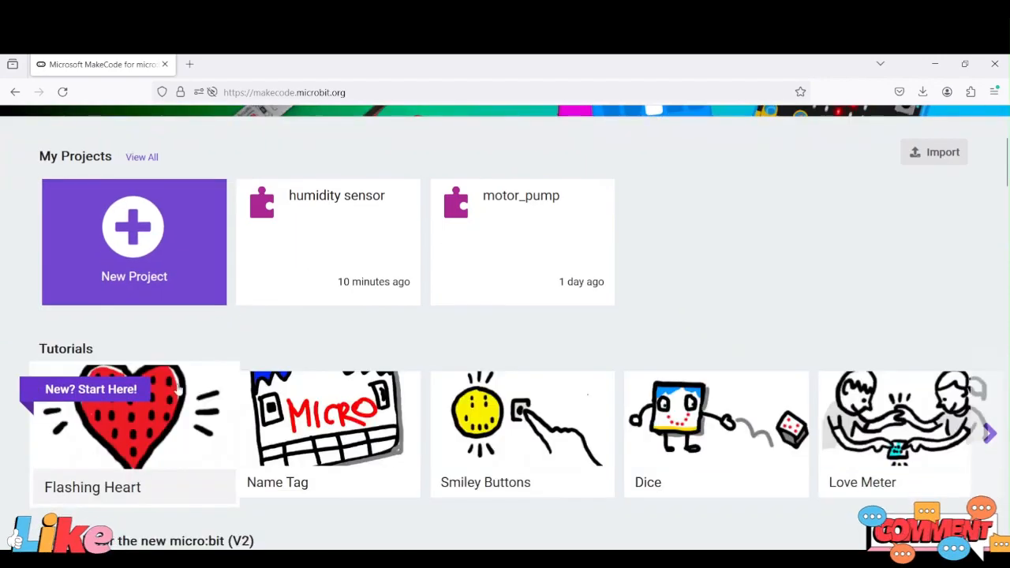
pyautogui.click(133, 242)
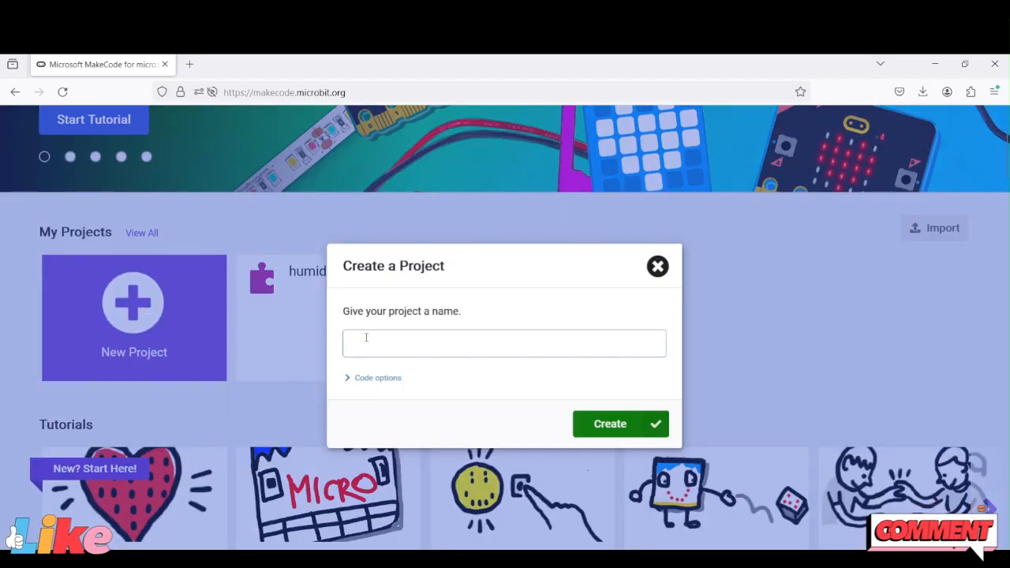
pyautogui.write('automatic wa')
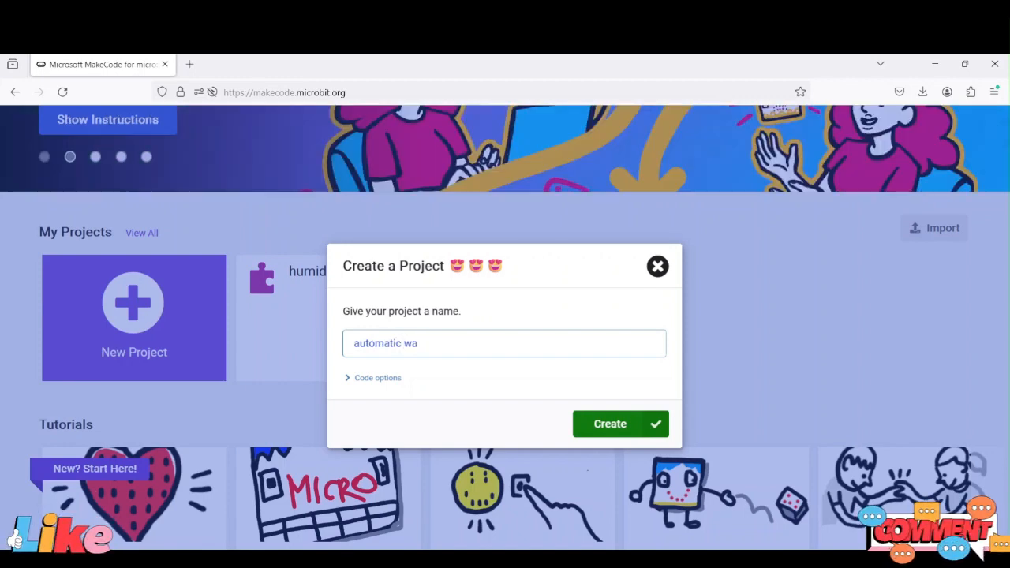
pyautogui.write('tering')
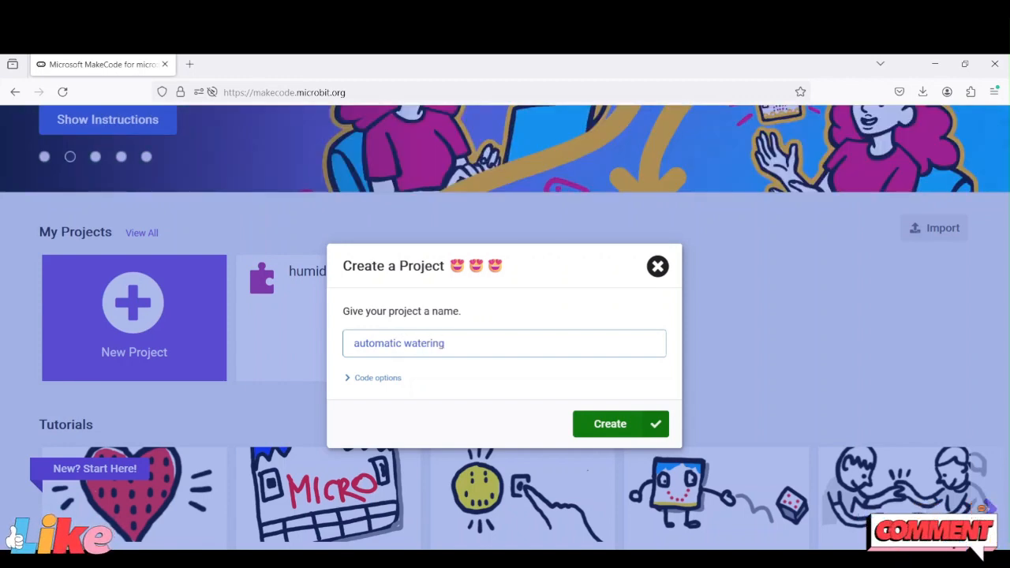
pyautogui.write('syste')
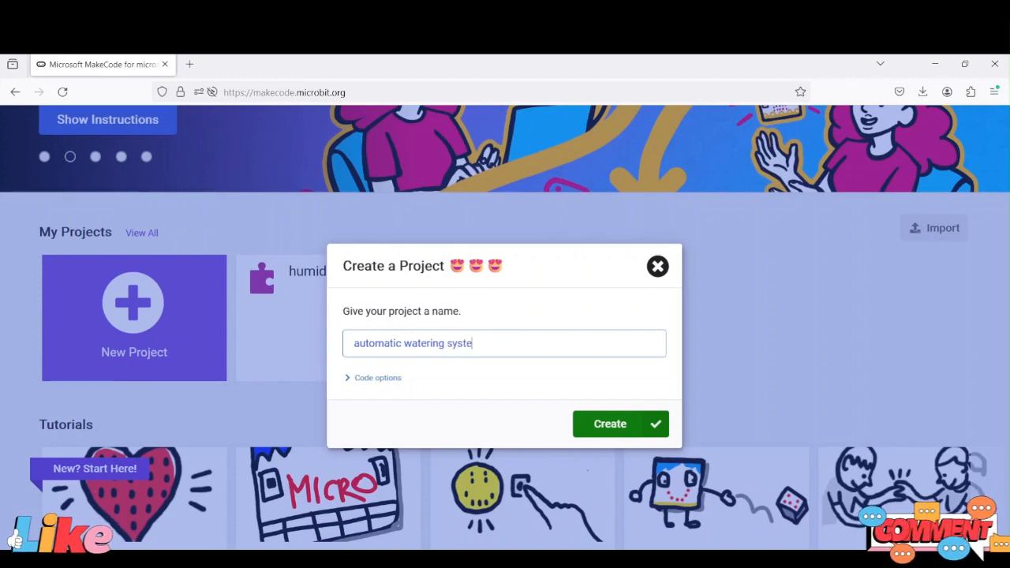
pyautogui.write('m')
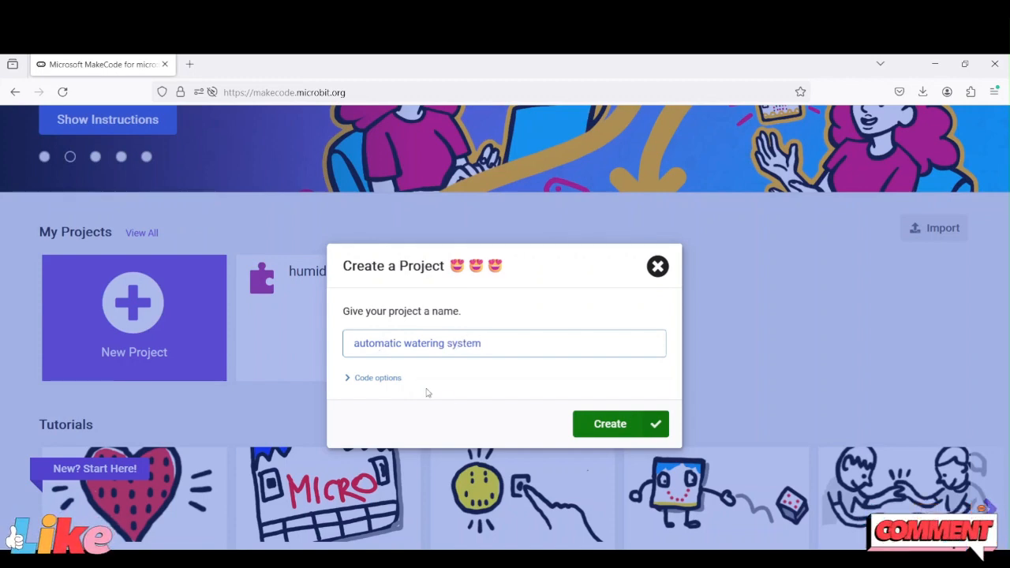
pyautogui.click(621, 423)
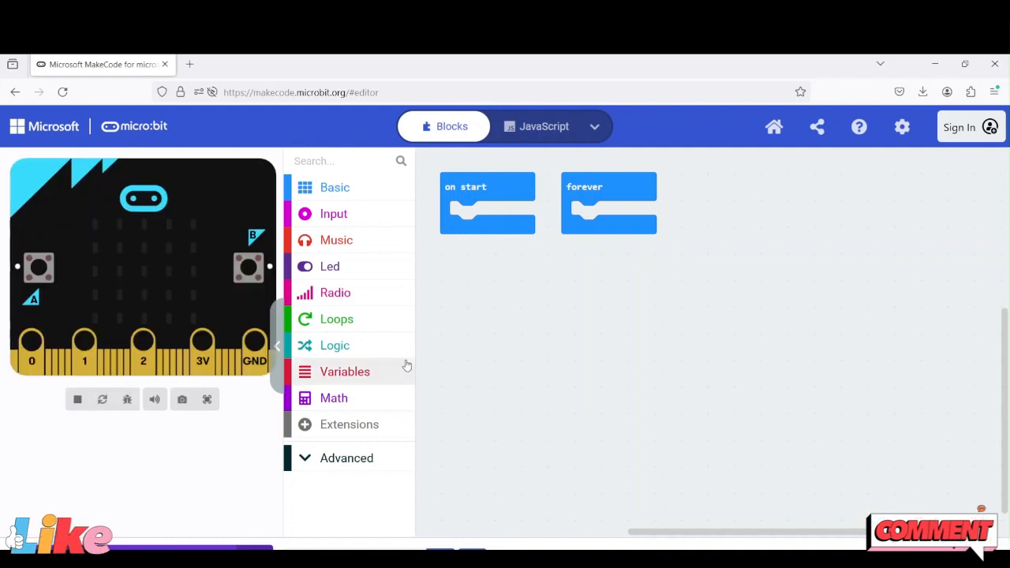
pyautogui.moveTo(404, 361)
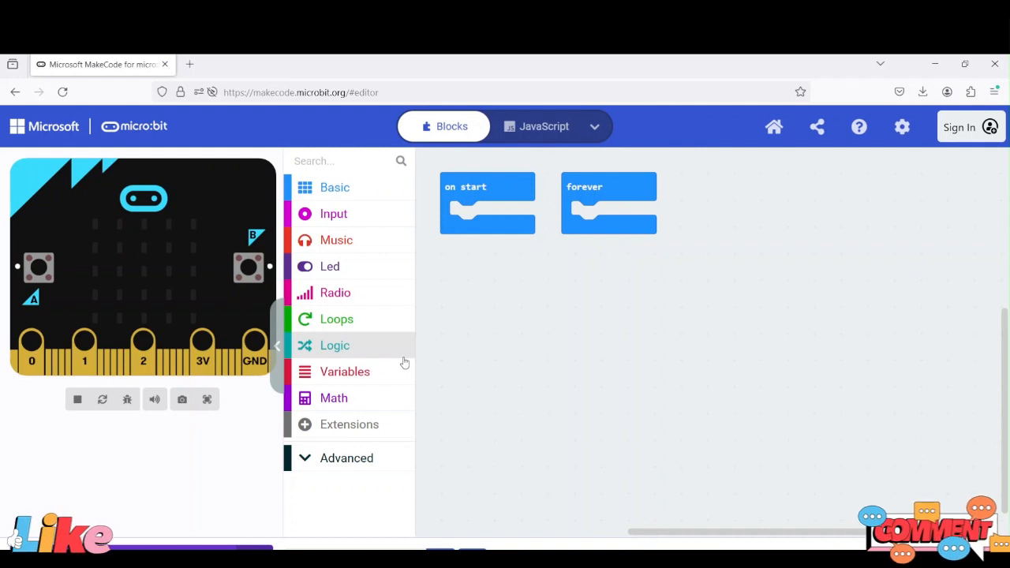
pyautogui.moveTo(245, 250)
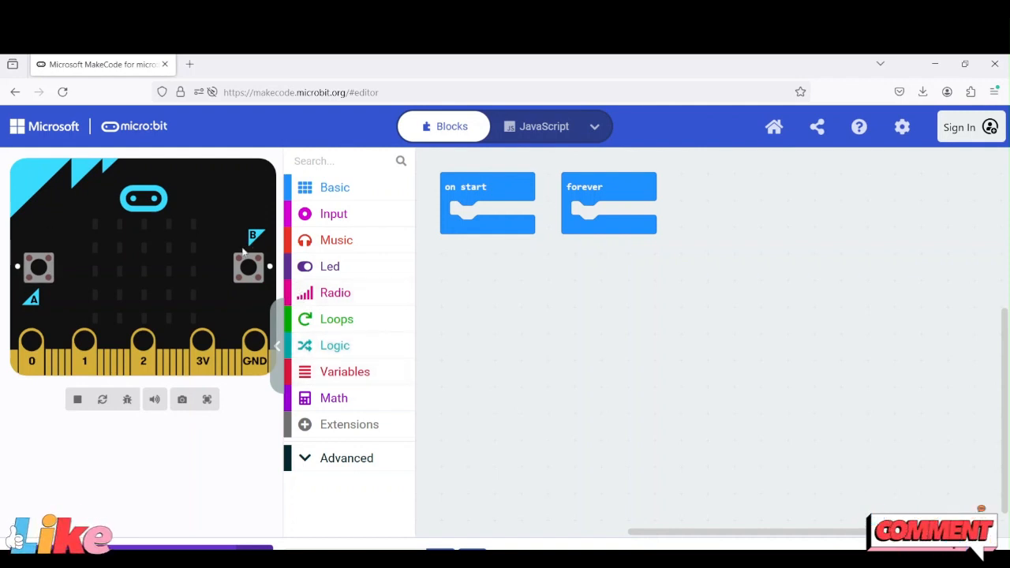
pyautogui.click(38, 267)
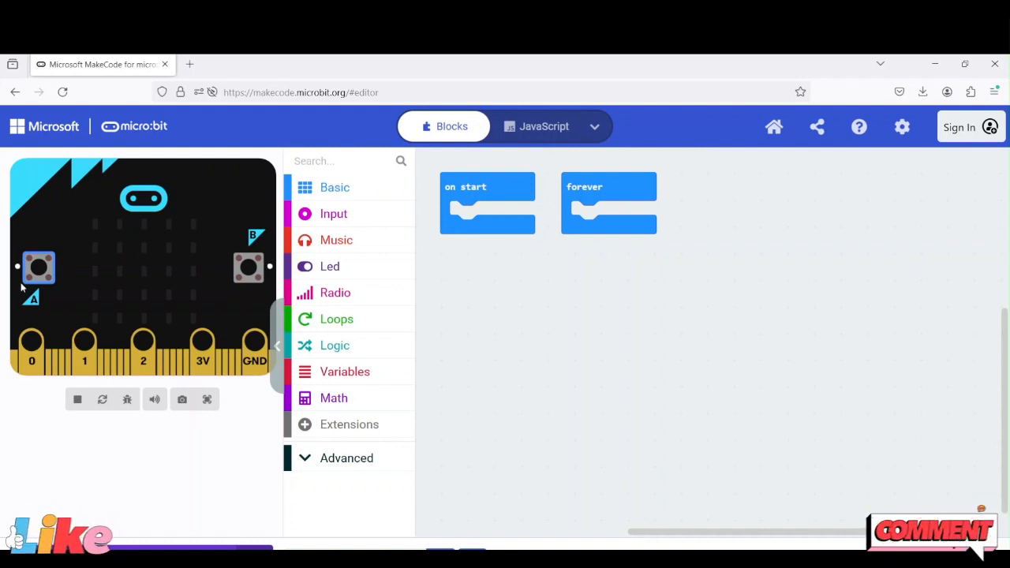
pyautogui.moveTo(31, 366)
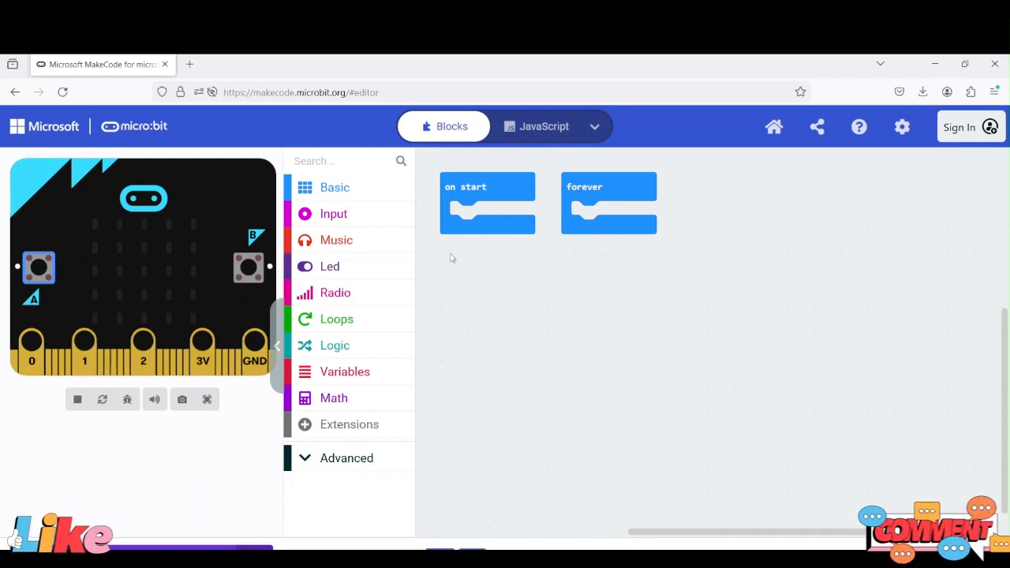
pyautogui.click(333, 213)
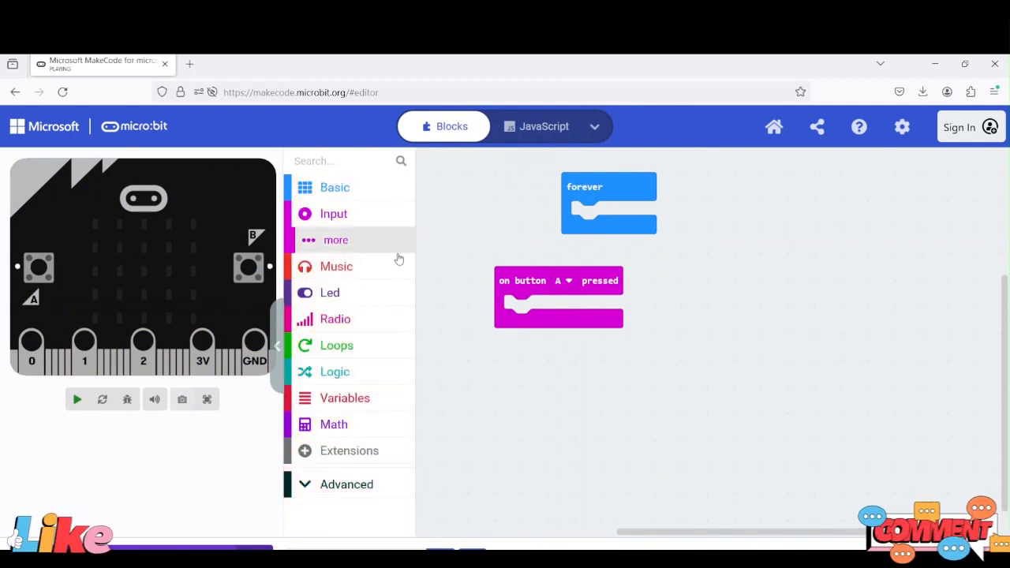
pyautogui.click(76, 399)
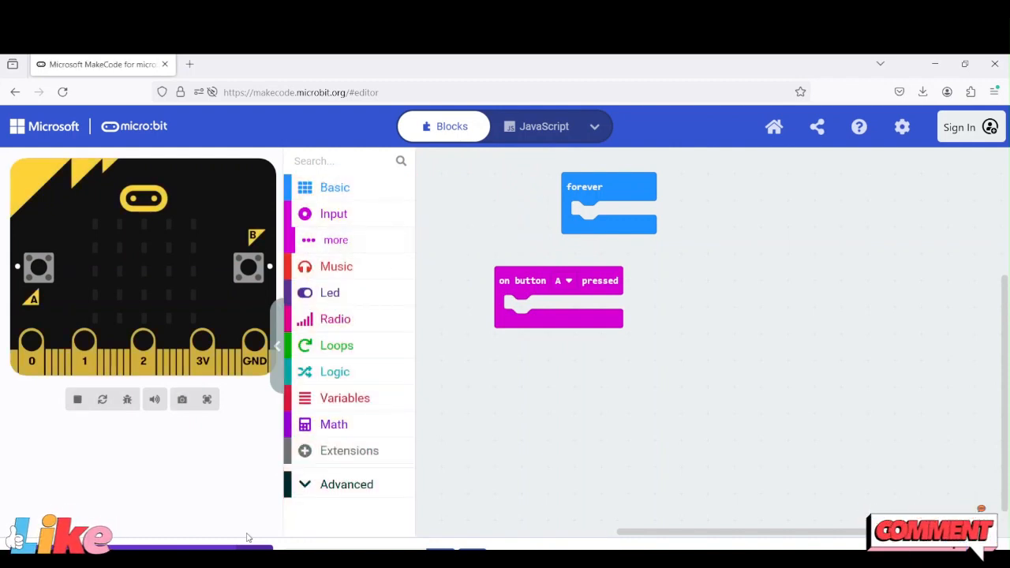
pyautogui.moveTo(367, 292)
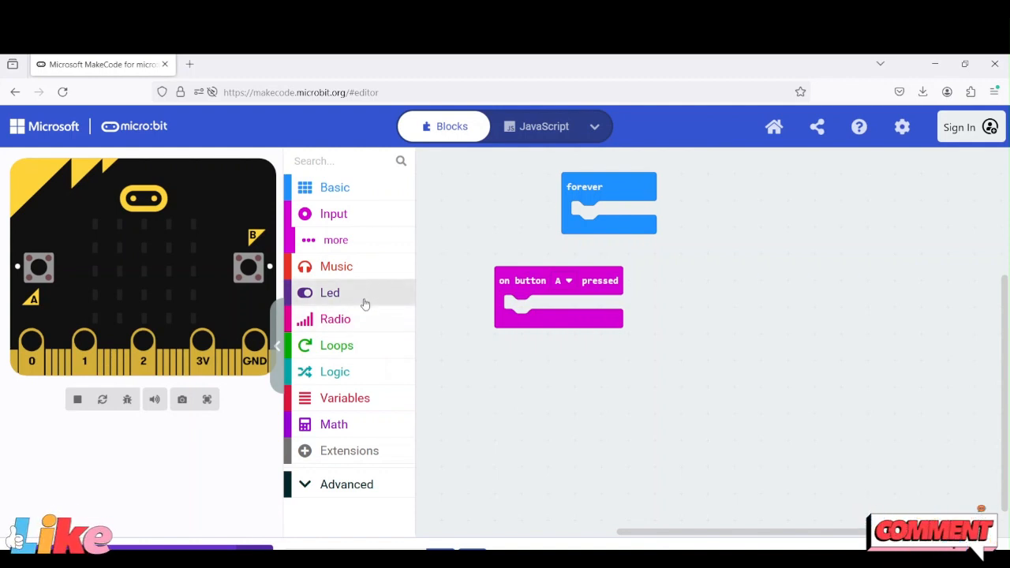
pyautogui.moveTo(34, 374)
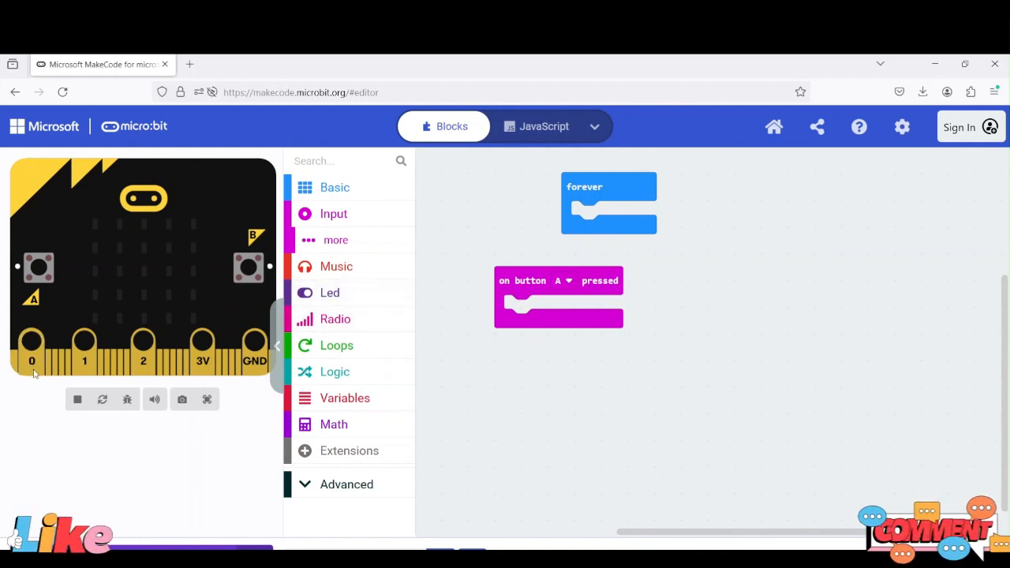
pyautogui.moveTo(347, 285)
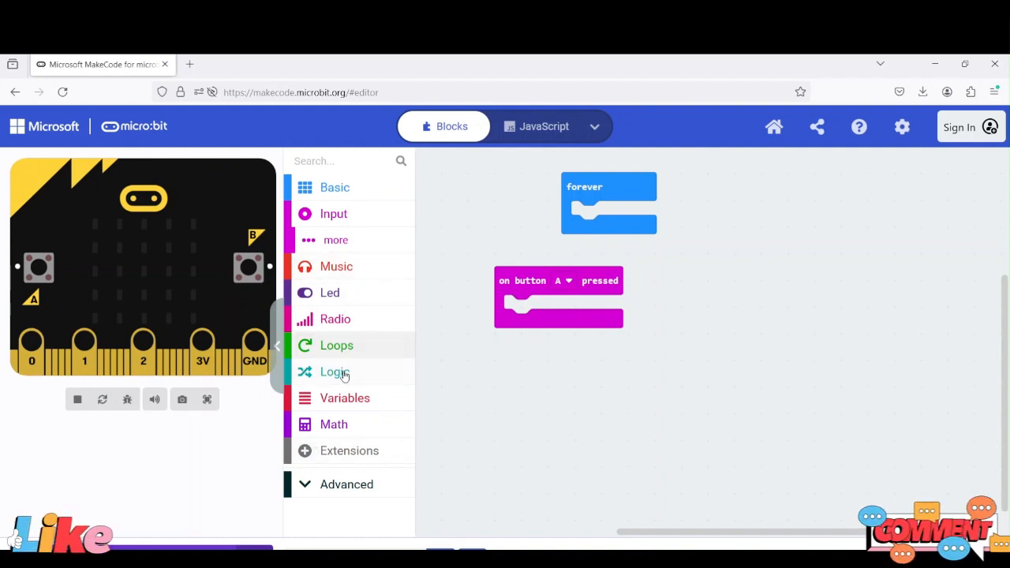
# Place an 'if true then' block inside the on button A pressed handler.
pyautogui.click(335, 344)
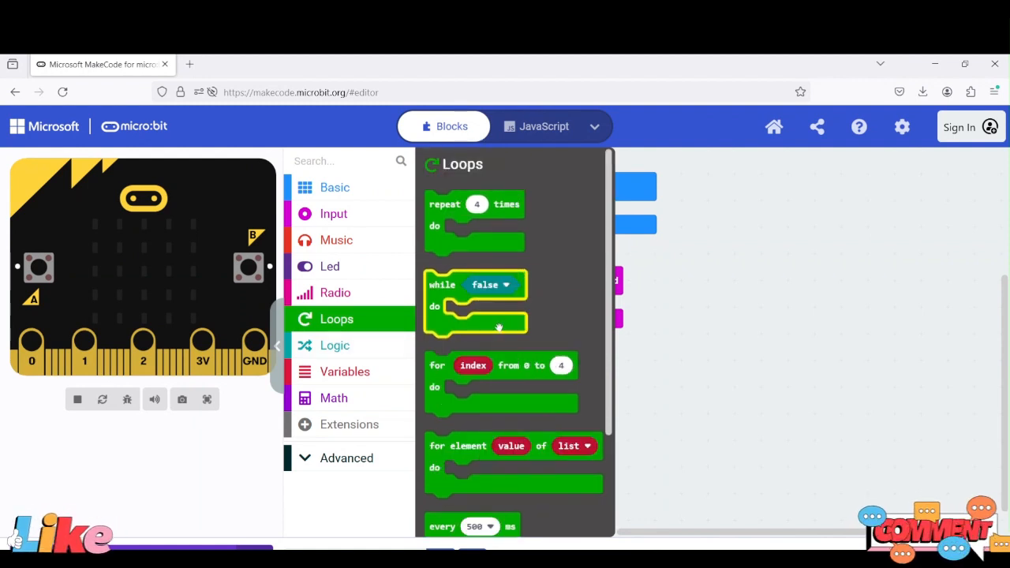
pyautogui.moveTo(337, 345)
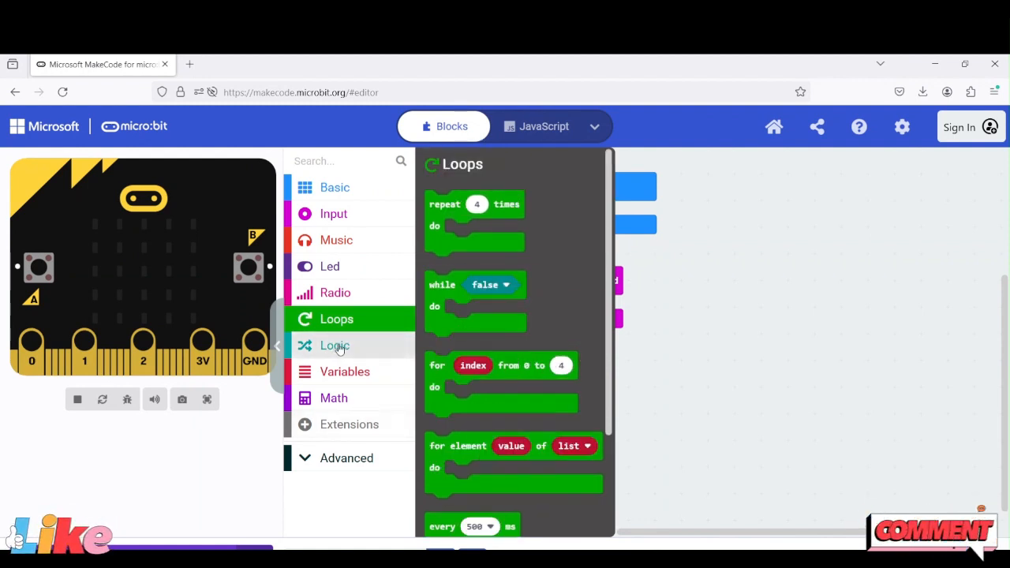
pyautogui.click(334, 346)
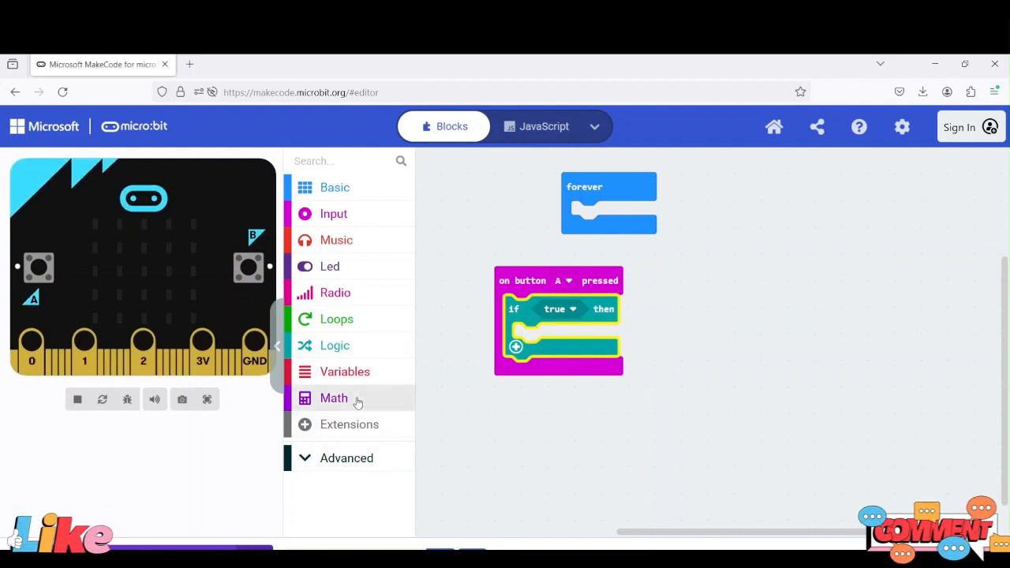
# Make the if condition a 0 > 0 number comparison from the Logic comparison blocks.
pyautogui.click(334, 398)
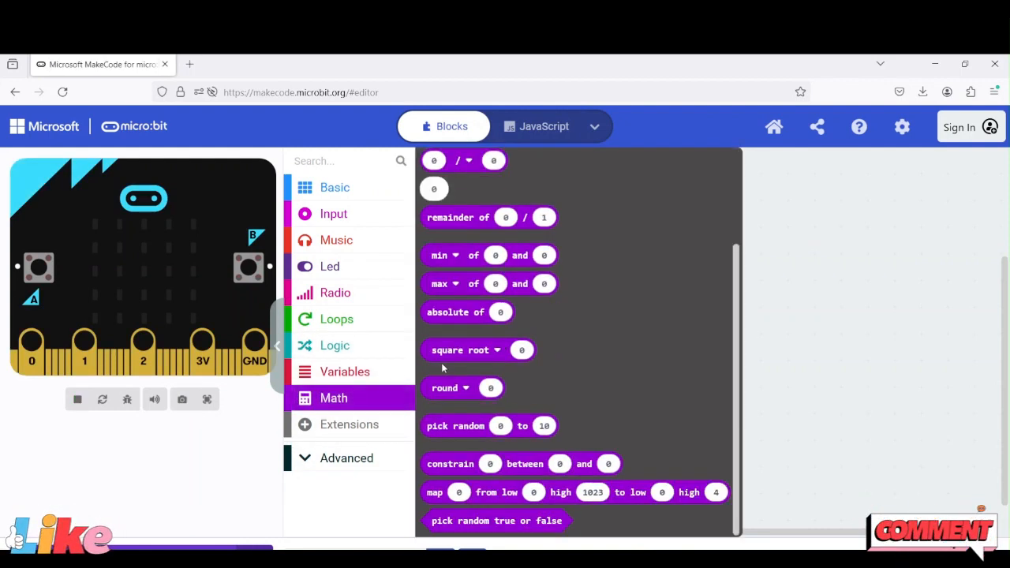
pyautogui.click(450, 389)
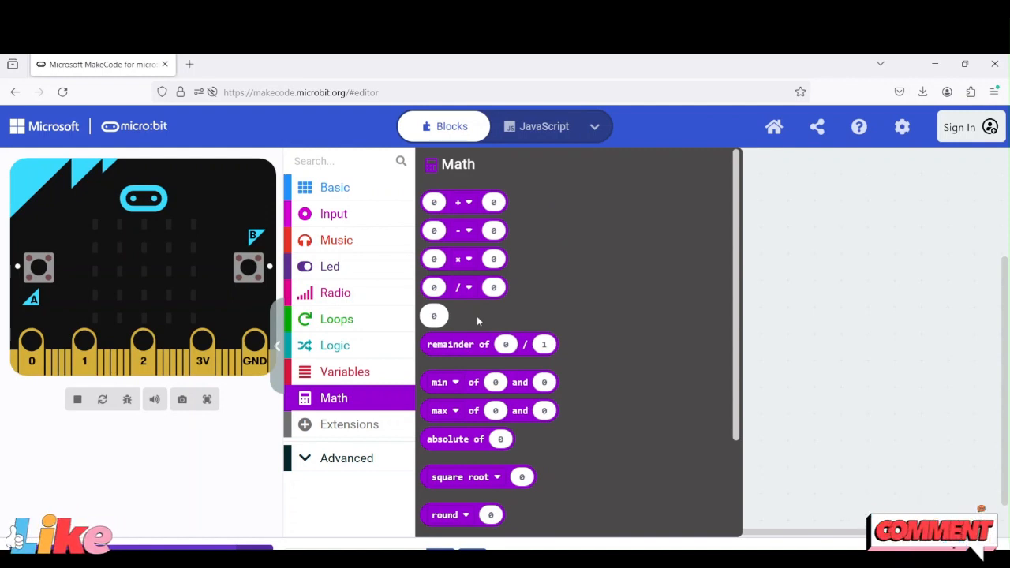
pyautogui.moveTo(488, 344)
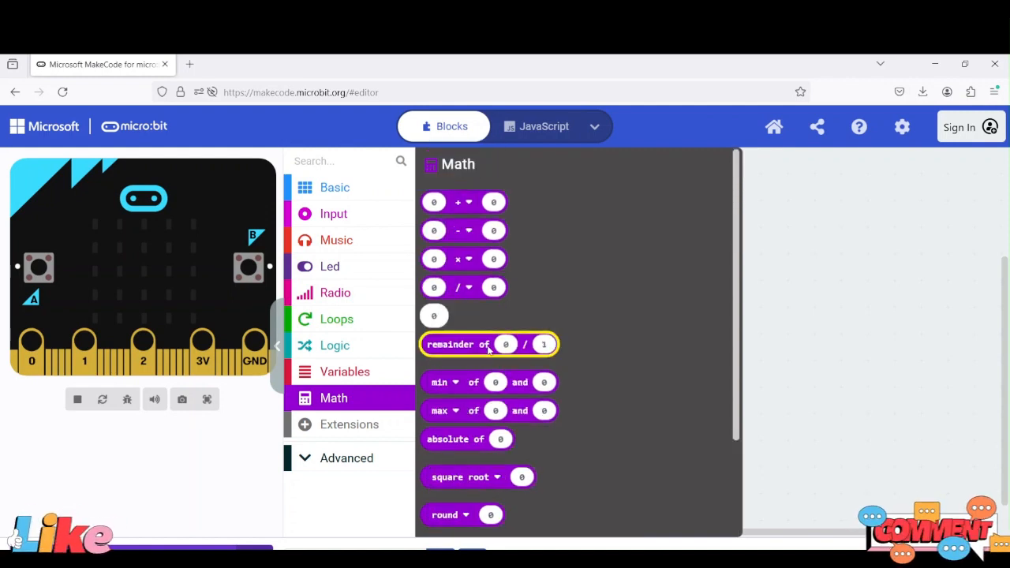
pyautogui.scroll(-3)
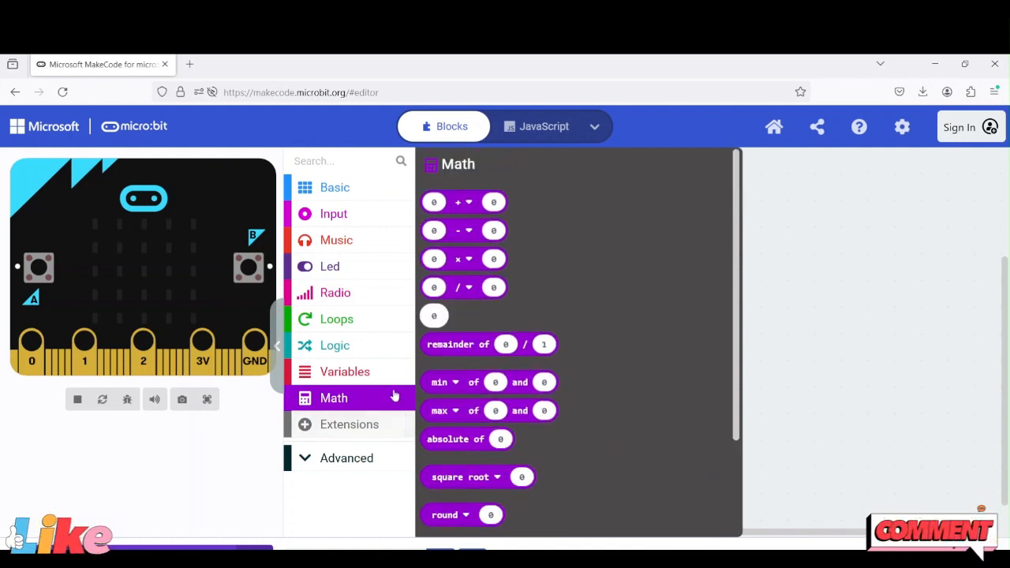
pyautogui.click(335, 344)
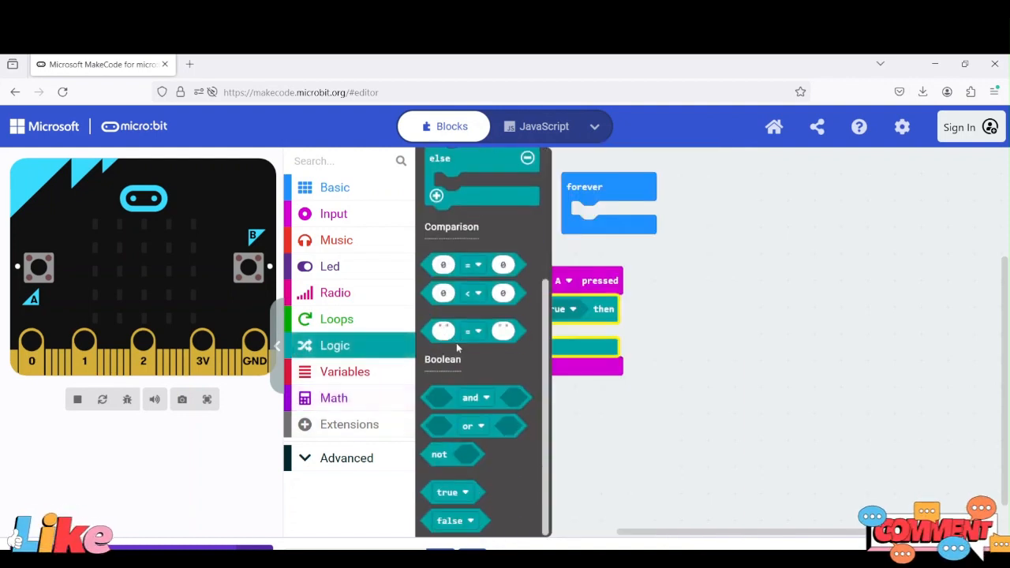
pyautogui.moveTo(474, 292)
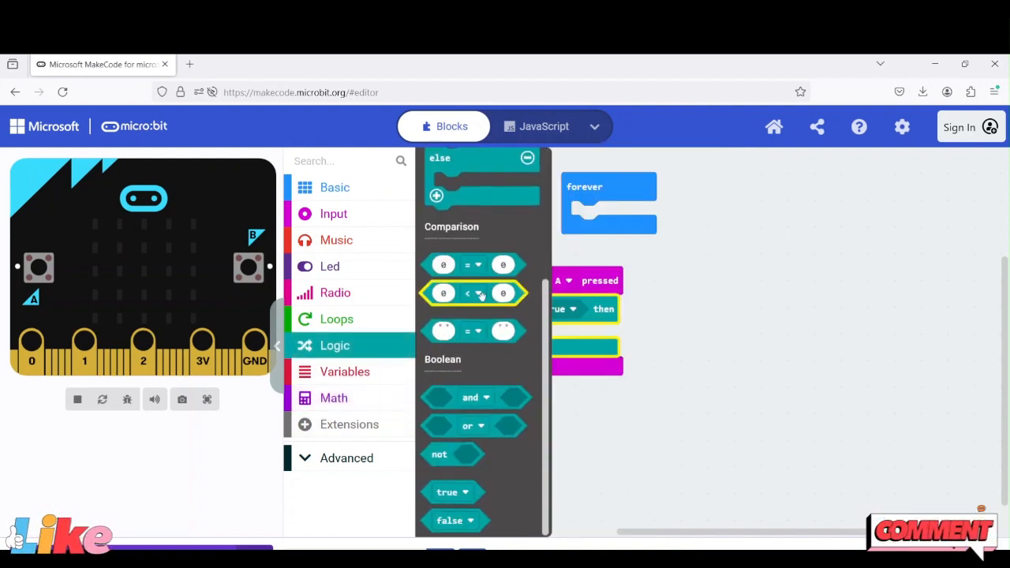
pyautogui.moveTo(473, 292); pyautogui.dragTo(587, 307)
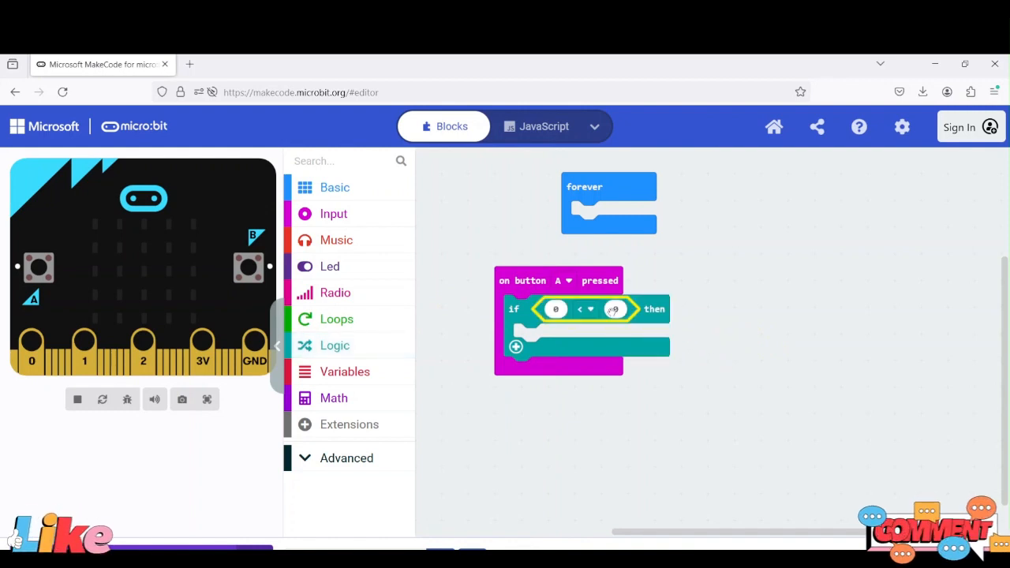
pyautogui.click(584, 310)
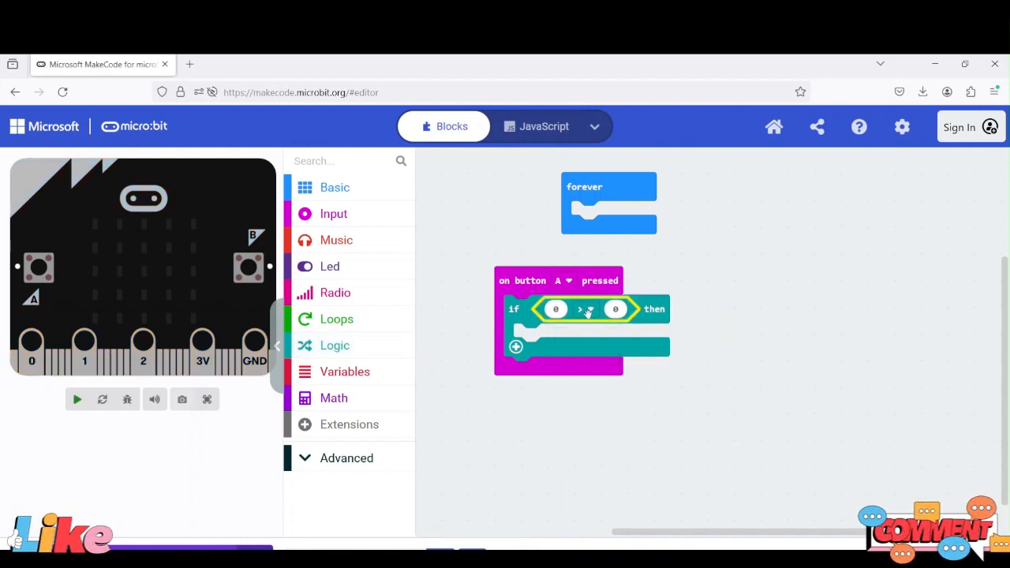
pyautogui.click(76, 400)
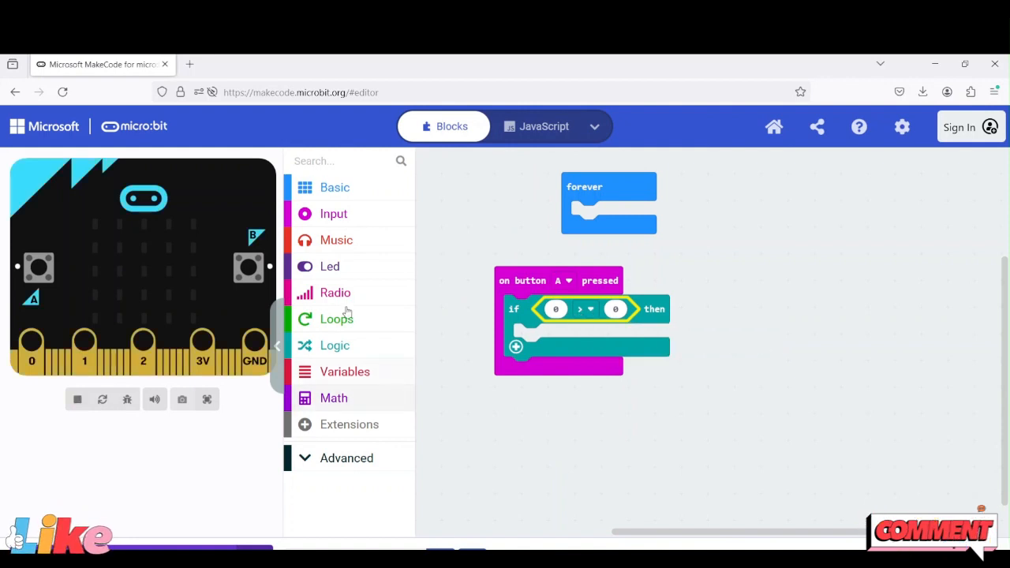
# Set the condition to analog read pin P0 greater than 700 using the Pins blocks.
pyautogui.click(346, 454)
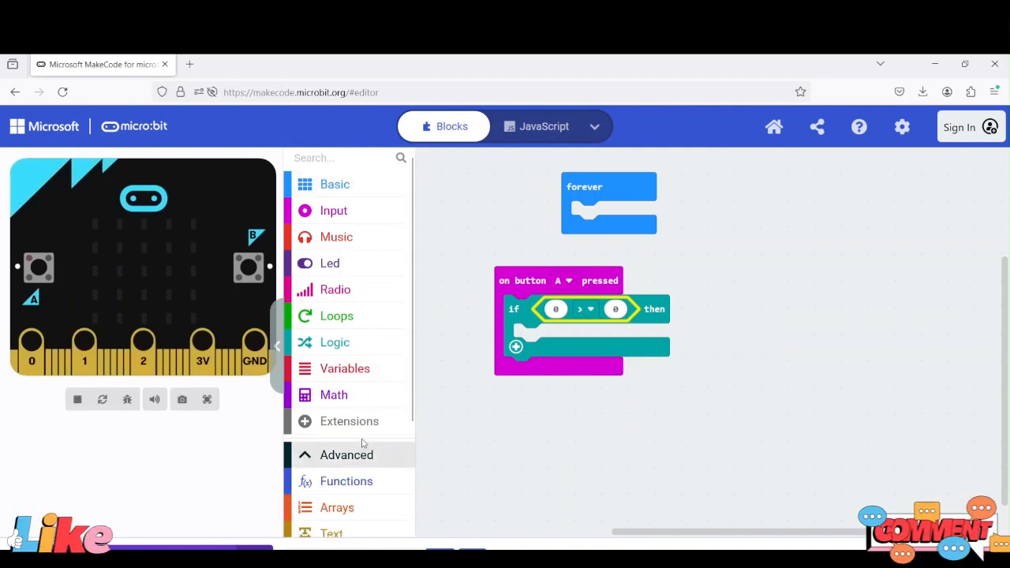
pyautogui.click(328, 468)
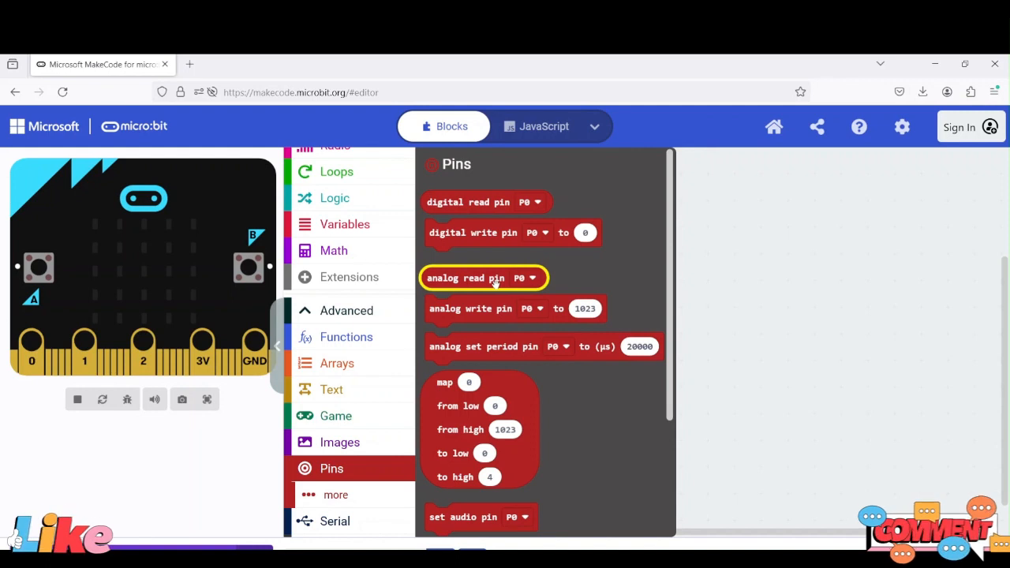
pyautogui.moveTo(481, 278); pyautogui.dragTo(608, 315)
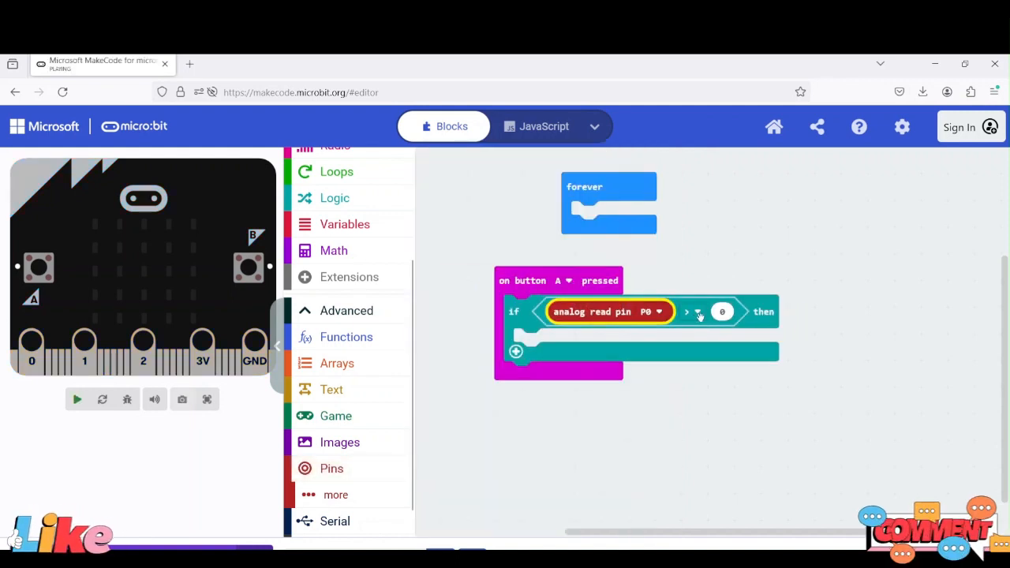
pyautogui.click(75, 400)
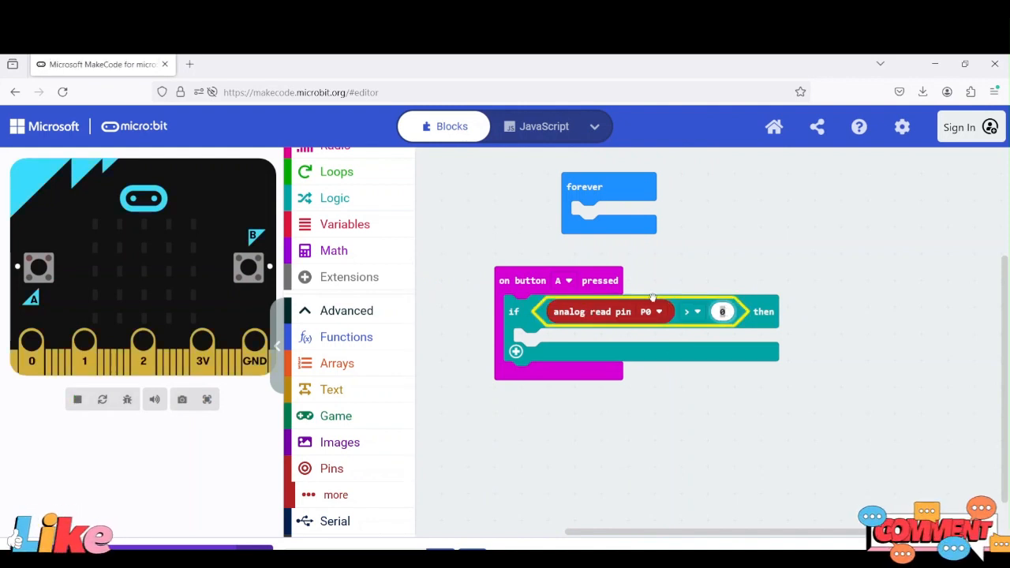
pyautogui.write('700')
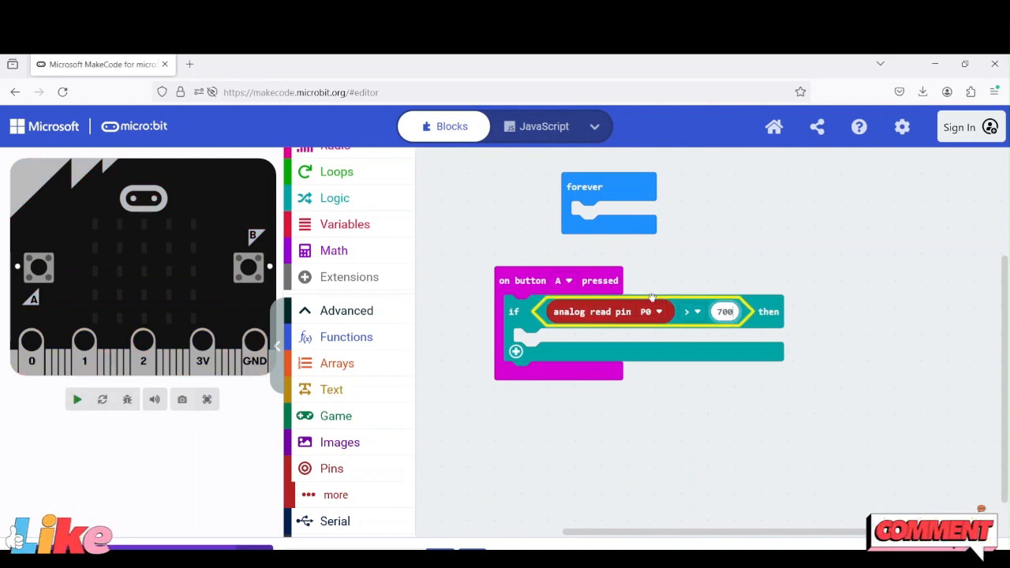
pyautogui.moveTo(632, 346)
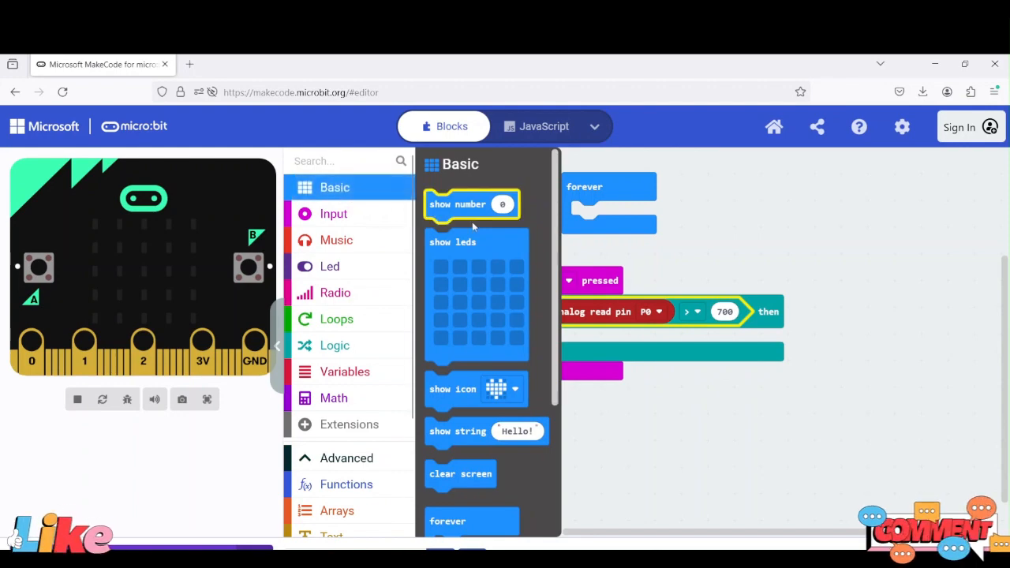
# Inside the if, show the P0 analog reading as a string, then pause 2000 ms.
pyautogui.moveTo(457, 431); pyautogui.dragTo(625, 423)
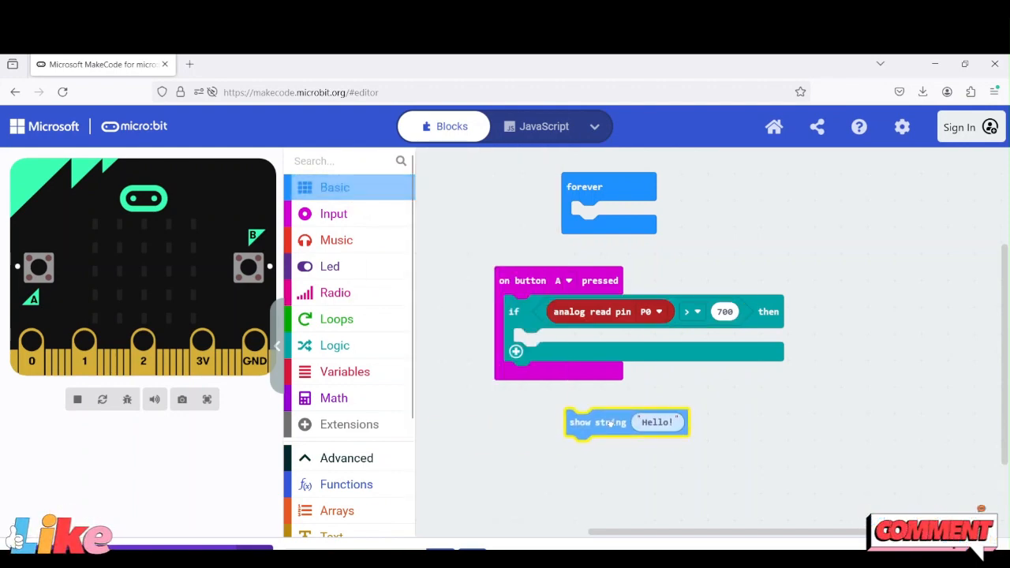
pyautogui.moveTo(596, 423); pyautogui.dragTo(546, 341)
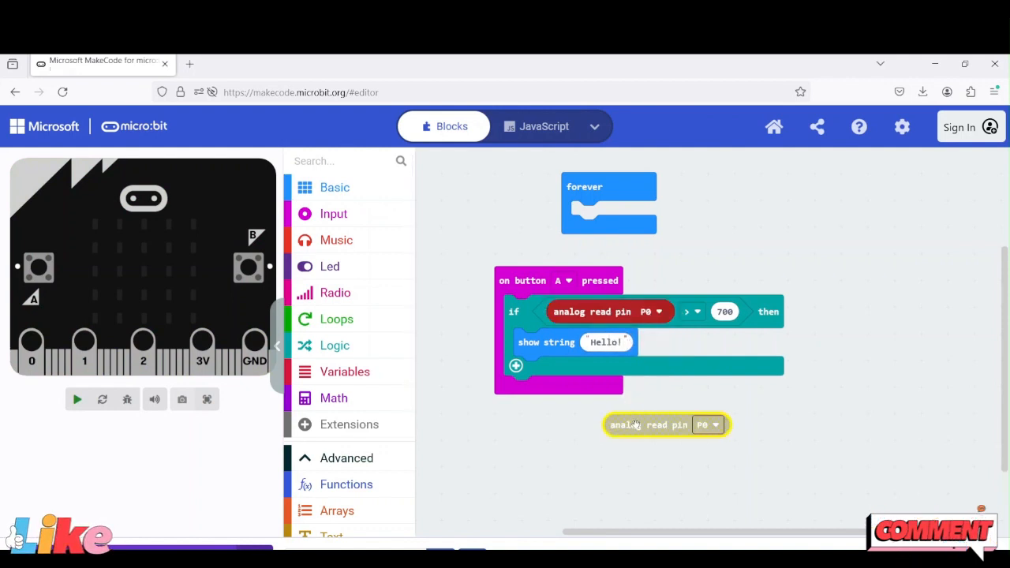
pyautogui.moveTo(649, 425); pyautogui.dragTo(640, 340)
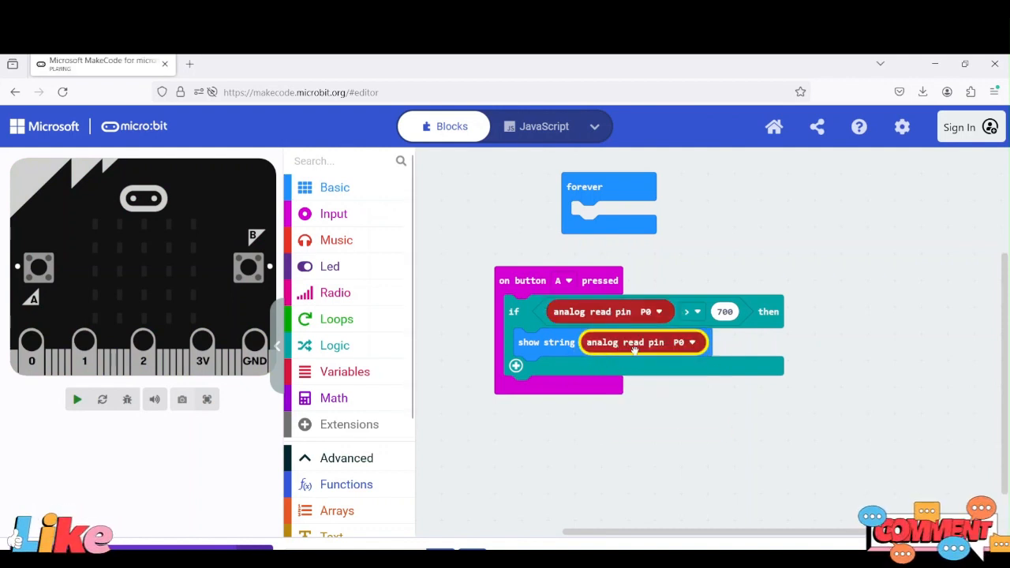
pyautogui.moveTo(364, 196)
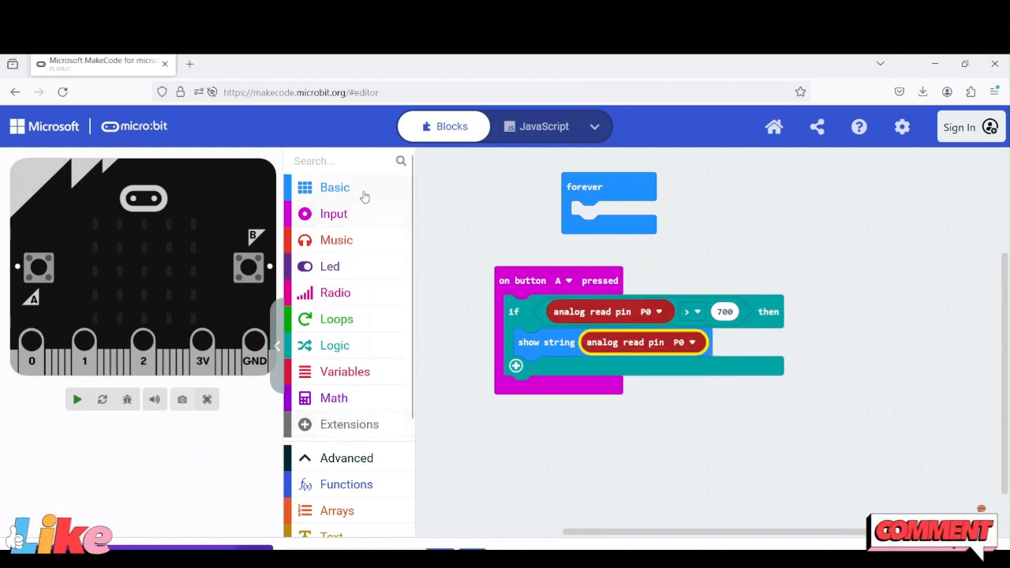
pyautogui.click(335, 186)
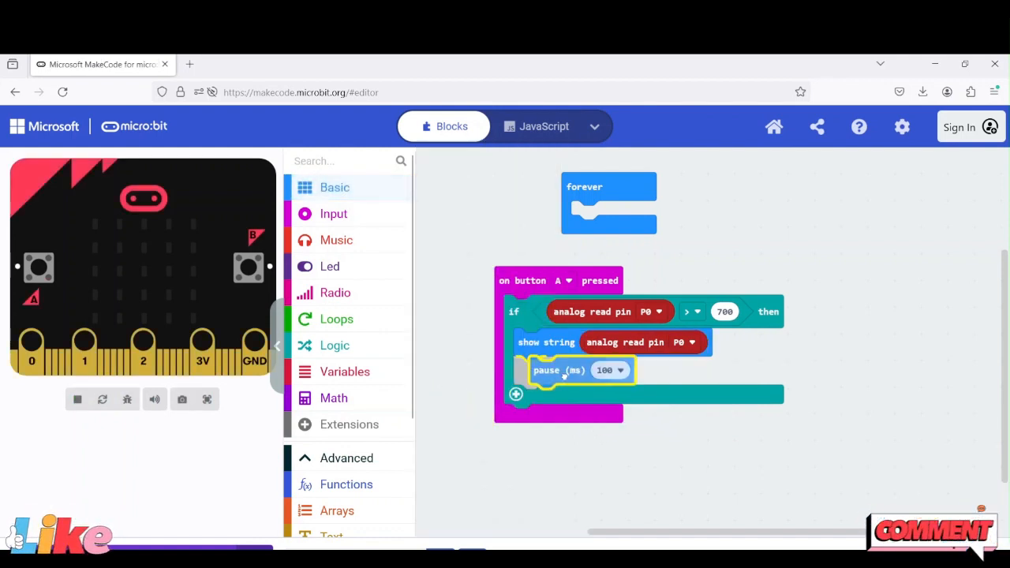
pyautogui.click(618, 370)
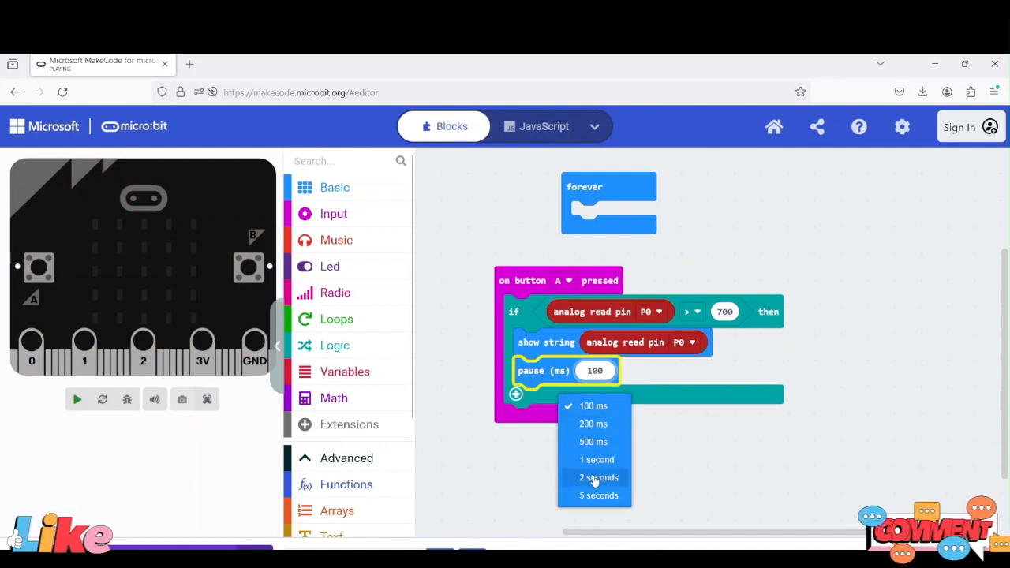
pyautogui.click(594, 476)
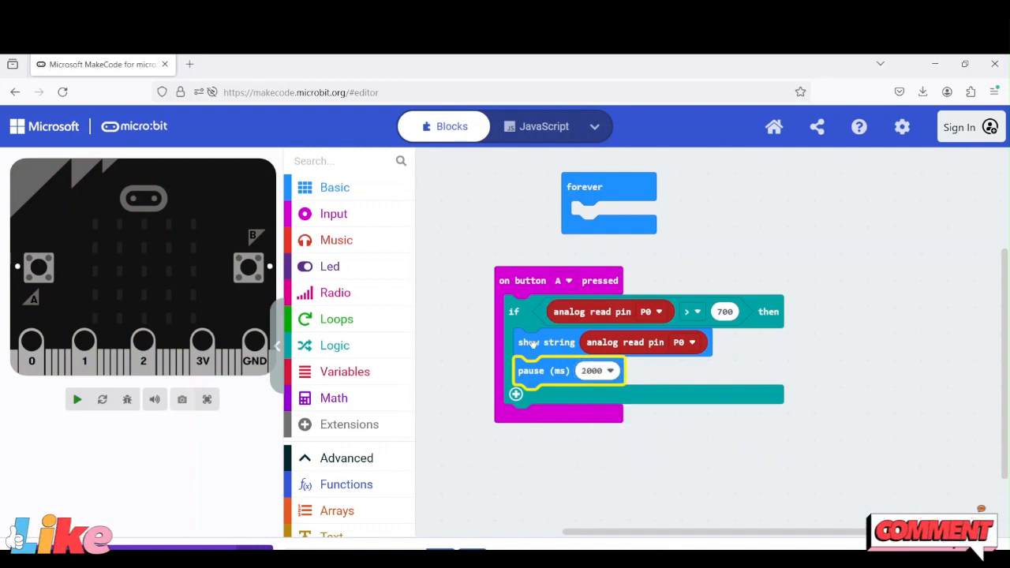
pyautogui.click(76, 399)
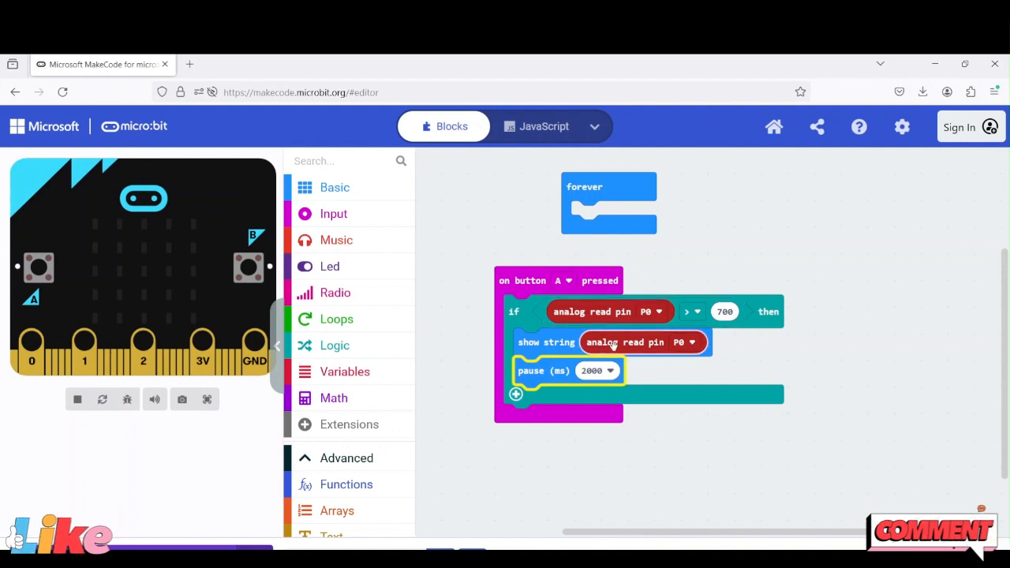
pyautogui.moveTo(641, 350)
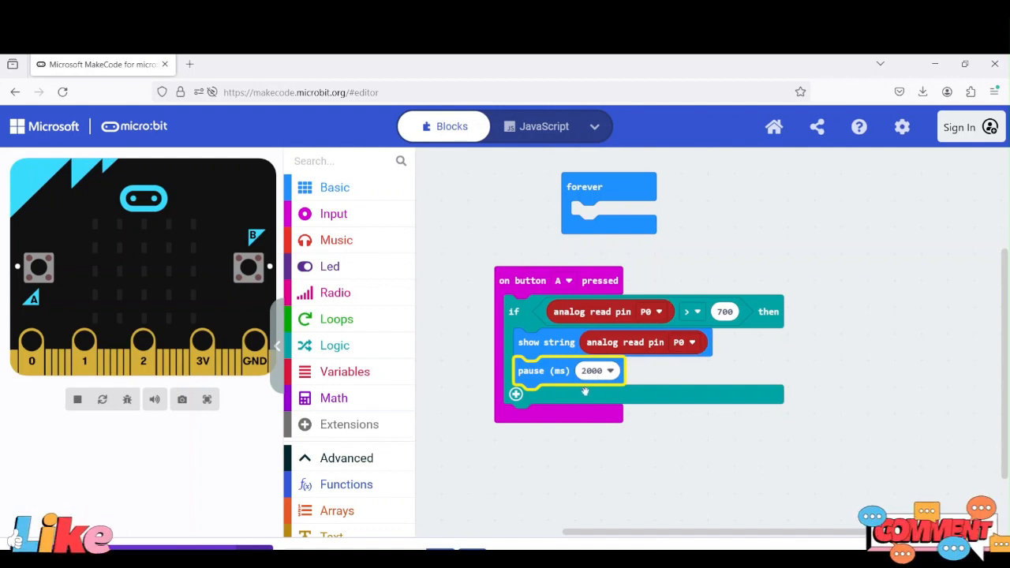
pyautogui.moveTo(584, 408)
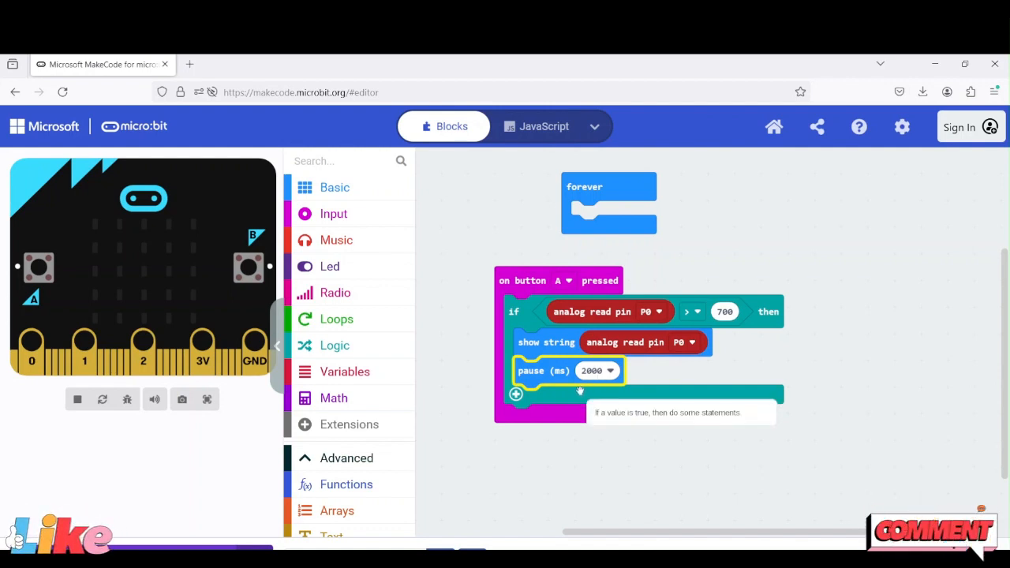
# Add a digital write pin P0 to 0 block after the 2000 ms pause.
pyautogui.scroll(-3)
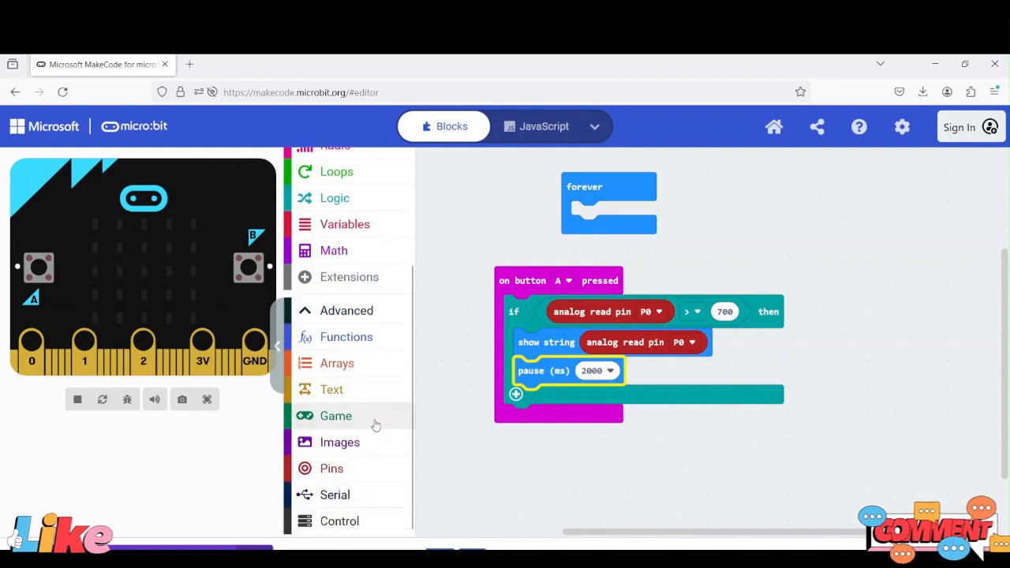
pyautogui.click(331, 467)
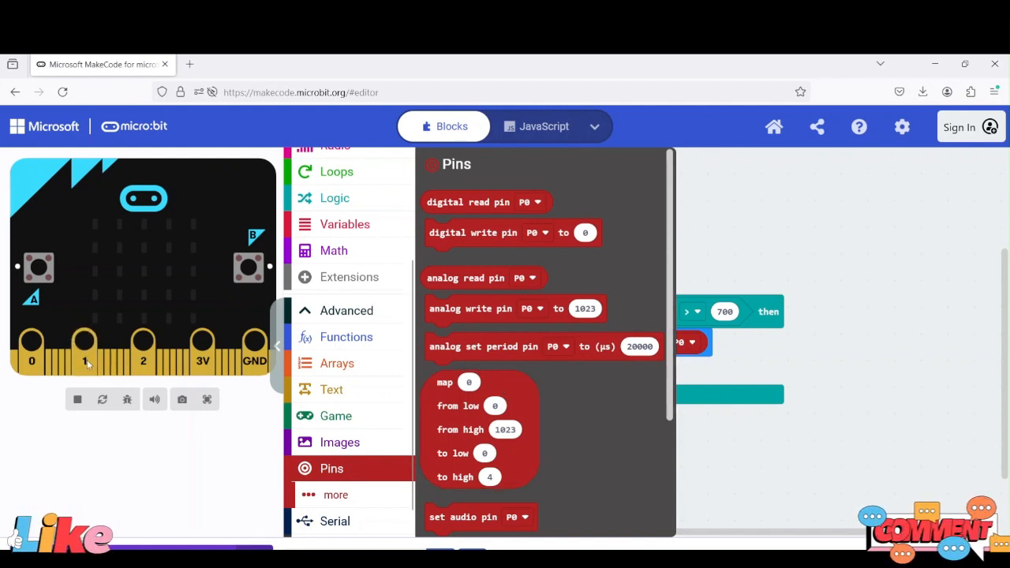
pyautogui.moveTo(493, 232)
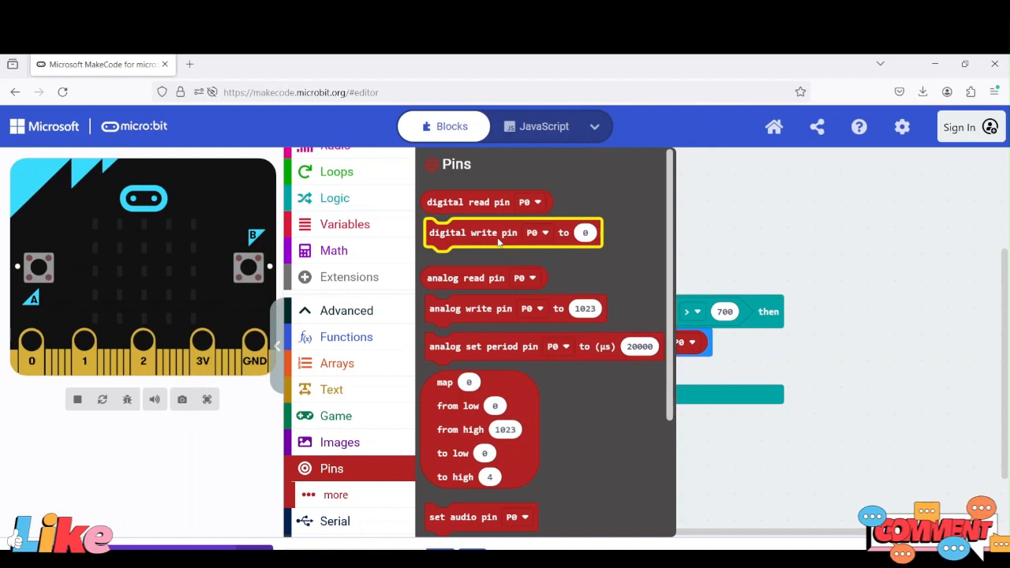
pyautogui.moveTo(513, 232); pyautogui.dragTo(619, 455)
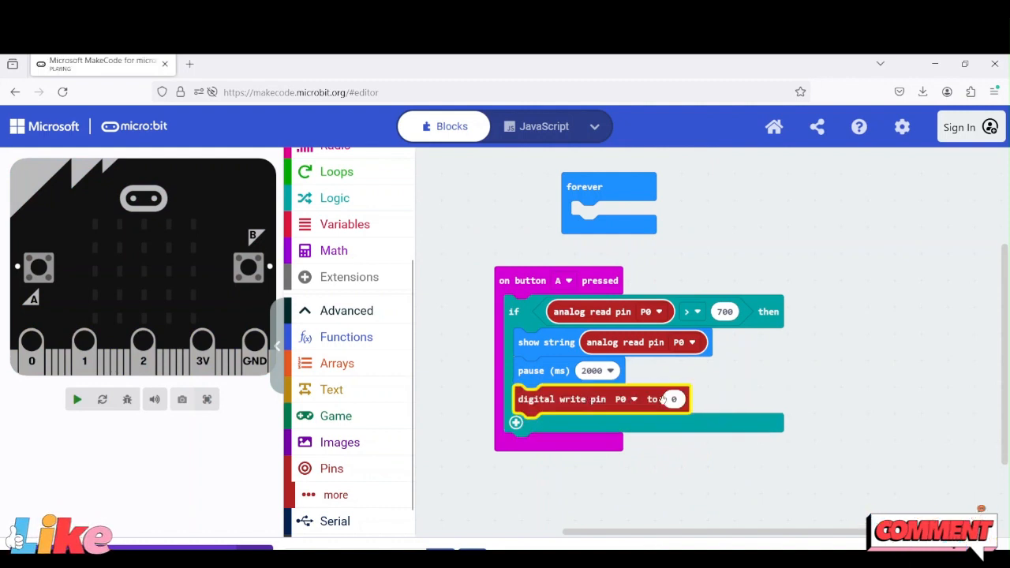
pyautogui.click(670, 399)
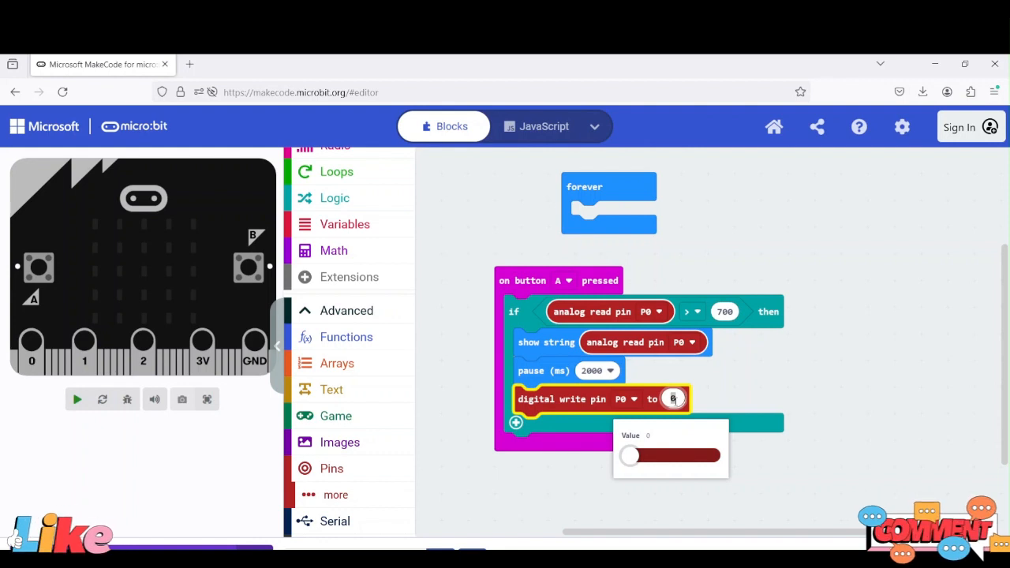
pyautogui.click(724, 394)
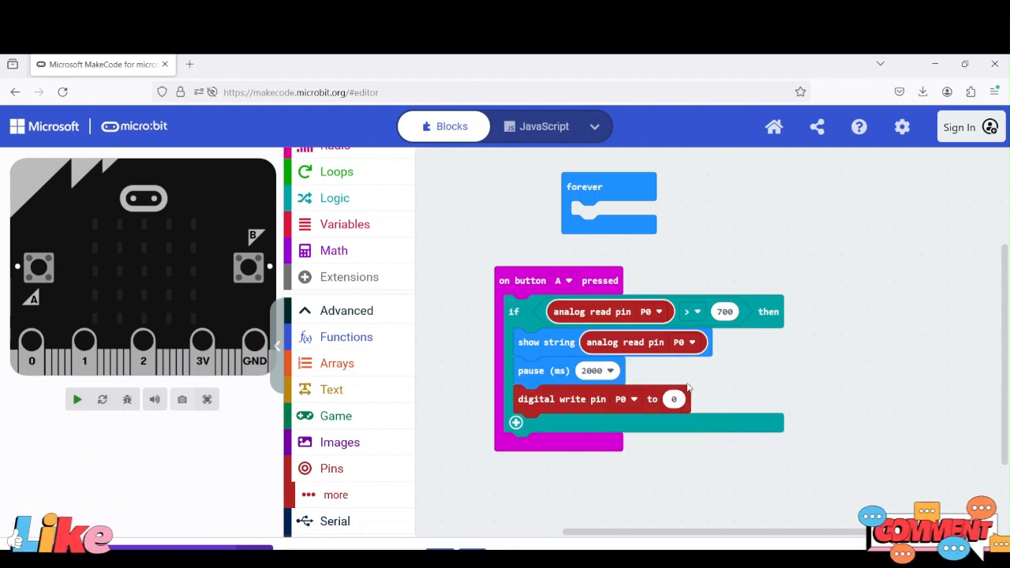
pyautogui.moveTo(685, 385)
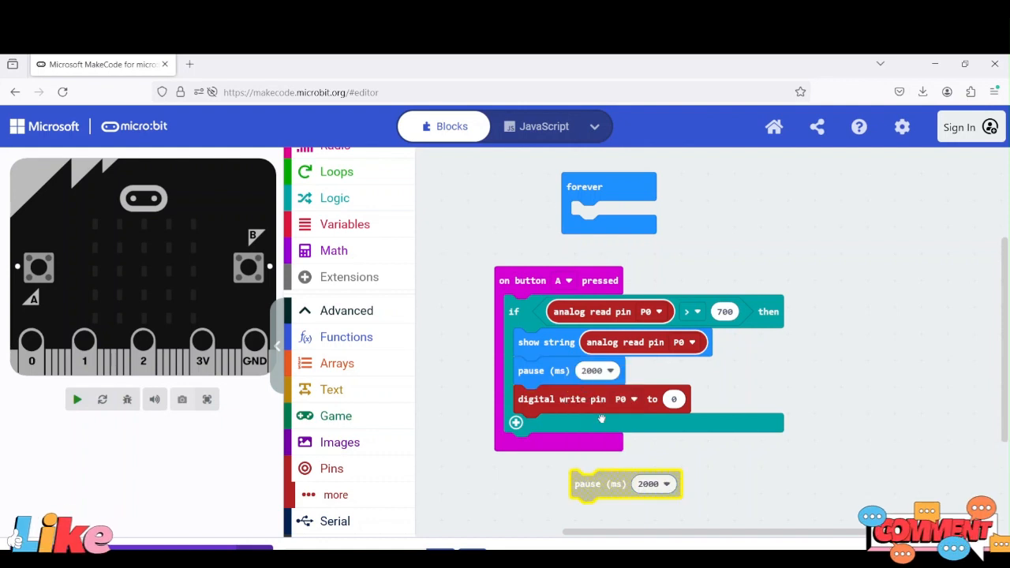
# Attach another pause after the digital write and tidy the workspace blocks apart.
pyautogui.moveTo(625, 483); pyautogui.dragTo(568, 426)
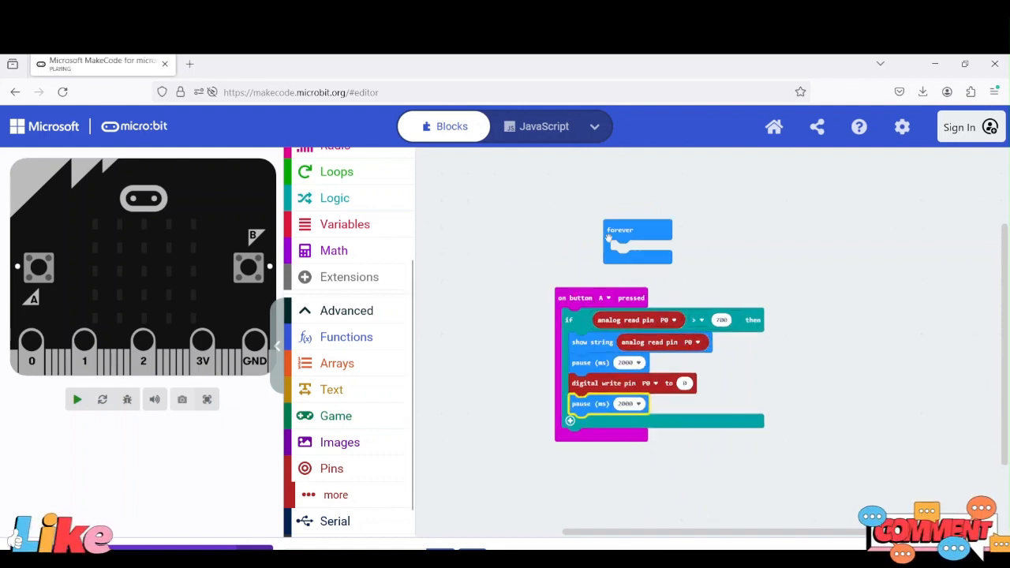
pyautogui.moveTo(638, 229); pyautogui.dragTo(757, 247)
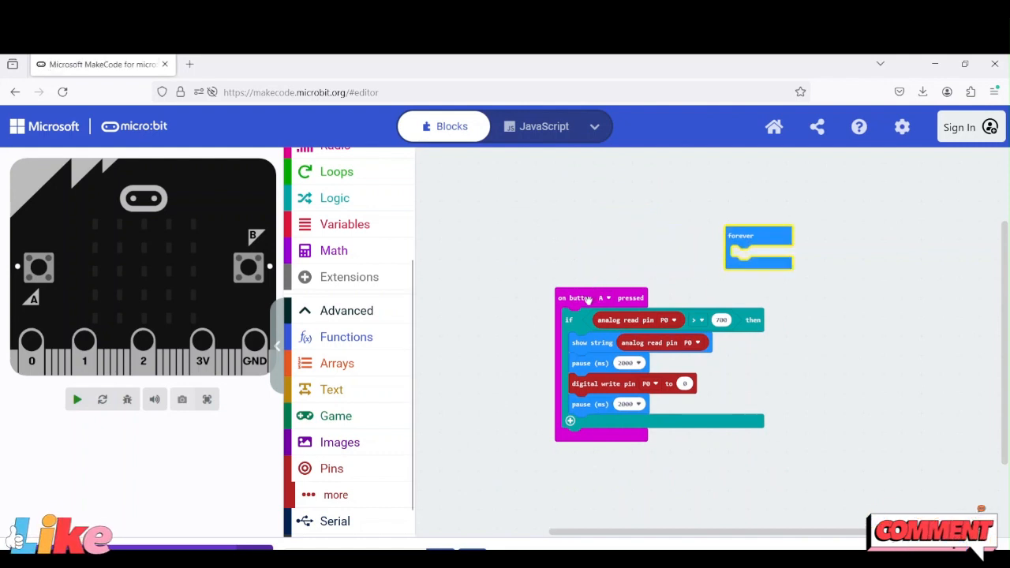
pyautogui.moveTo(587, 297); pyautogui.dragTo(498, 198)
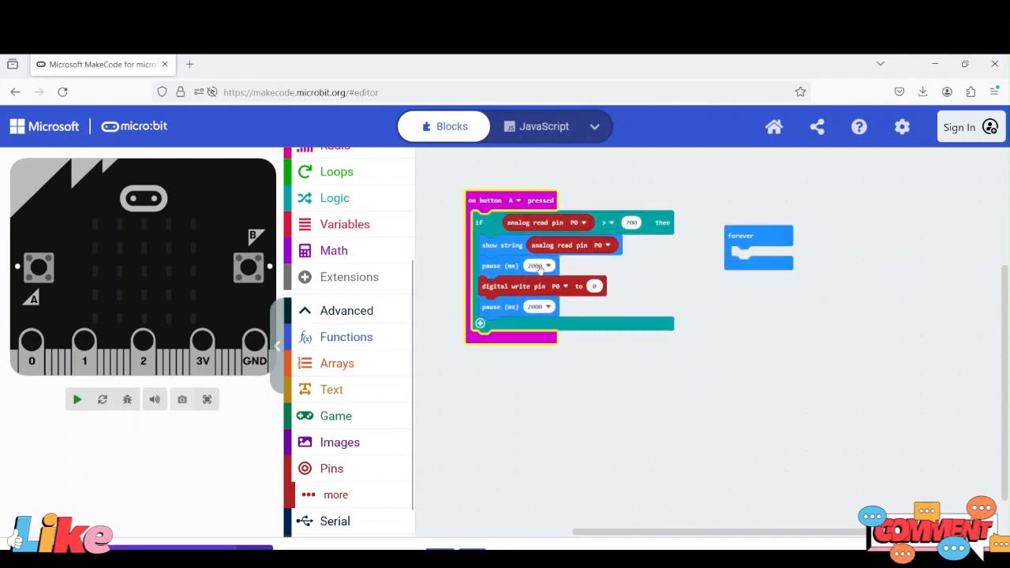
pyautogui.moveTo(565, 351)
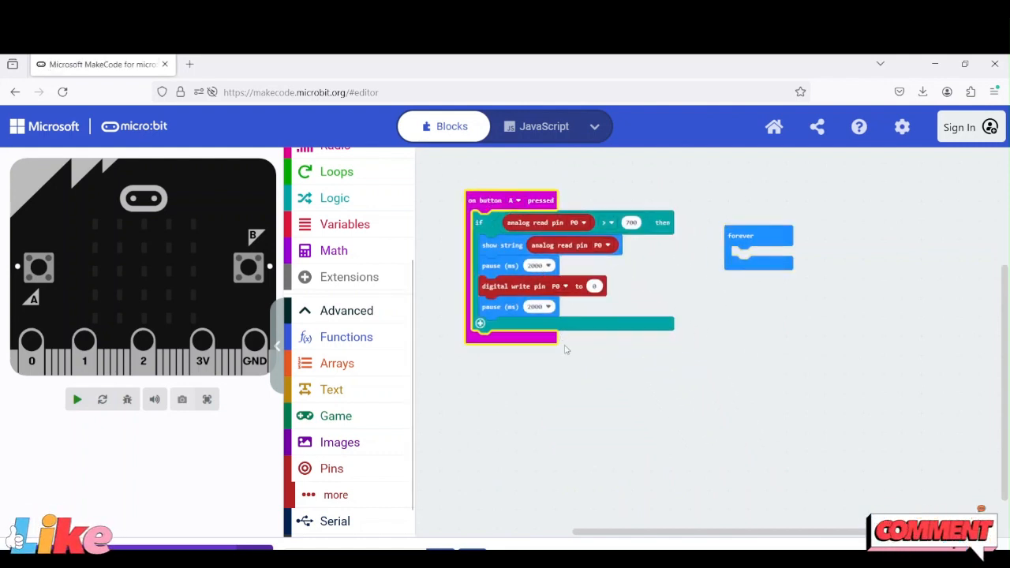
pyautogui.click(75, 400)
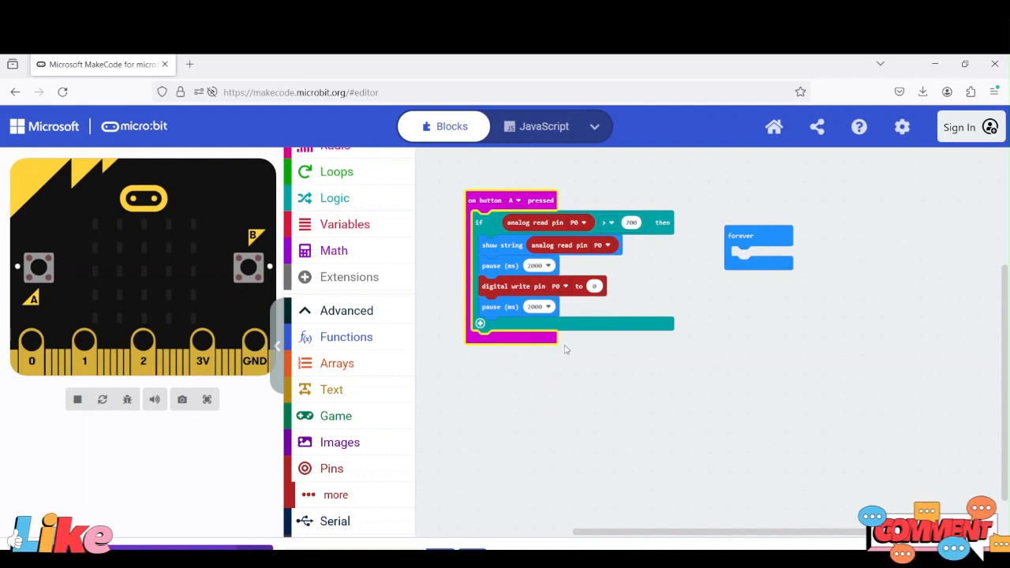
pyautogui.moveTo(532, 358)
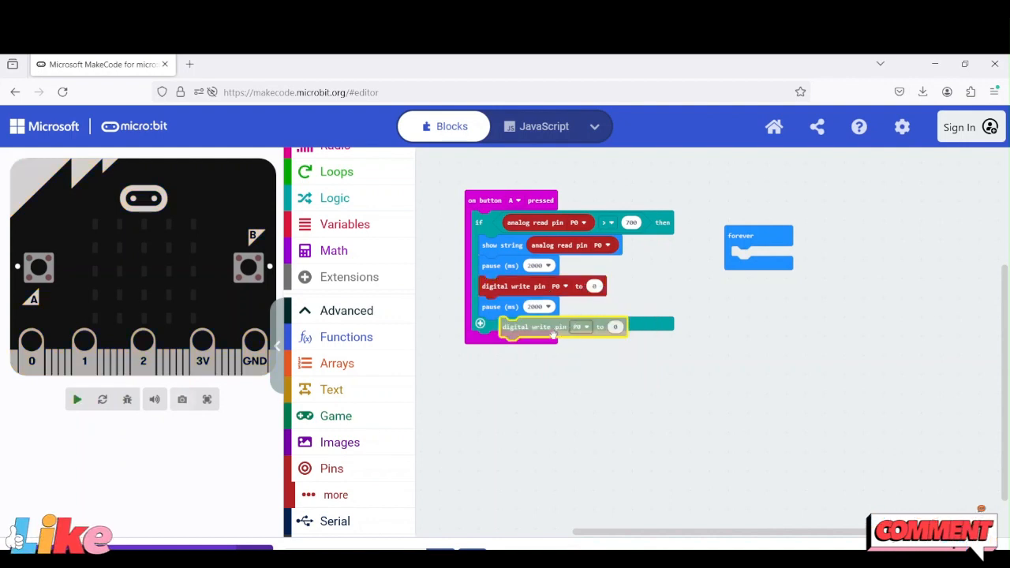
# Add a second digital write and set its value for pin P0 to 1.
pyautogui.click(616, 326)
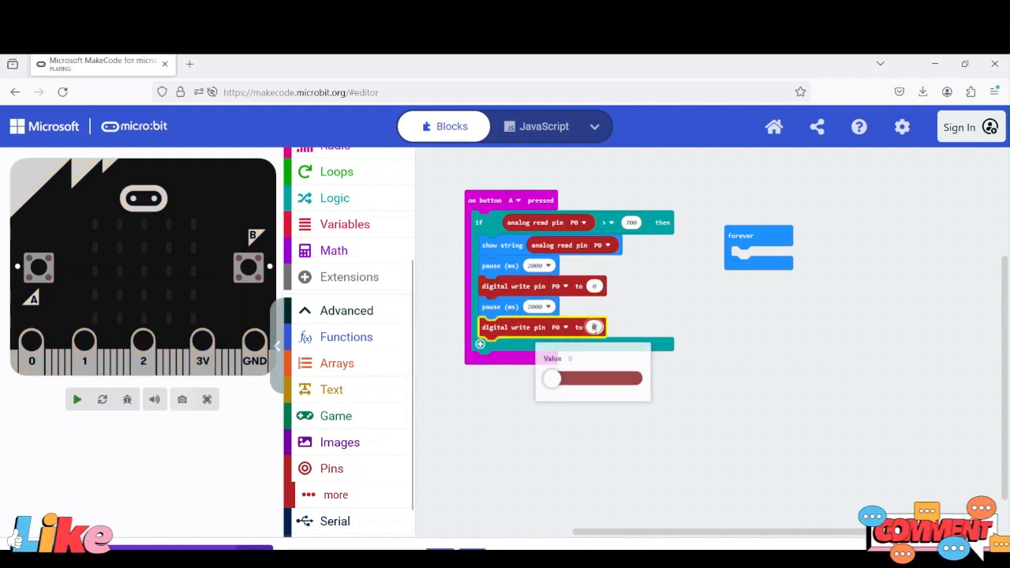
pyautogui.moveTo(552, 378); pyautogui.dragTo(634, 380)
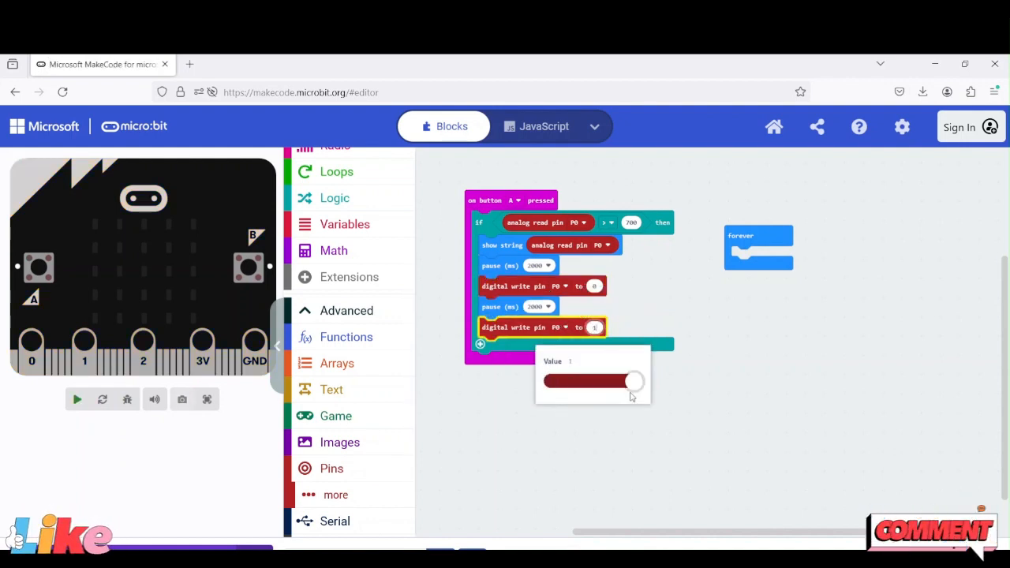
pyautogui.click(693, 454)
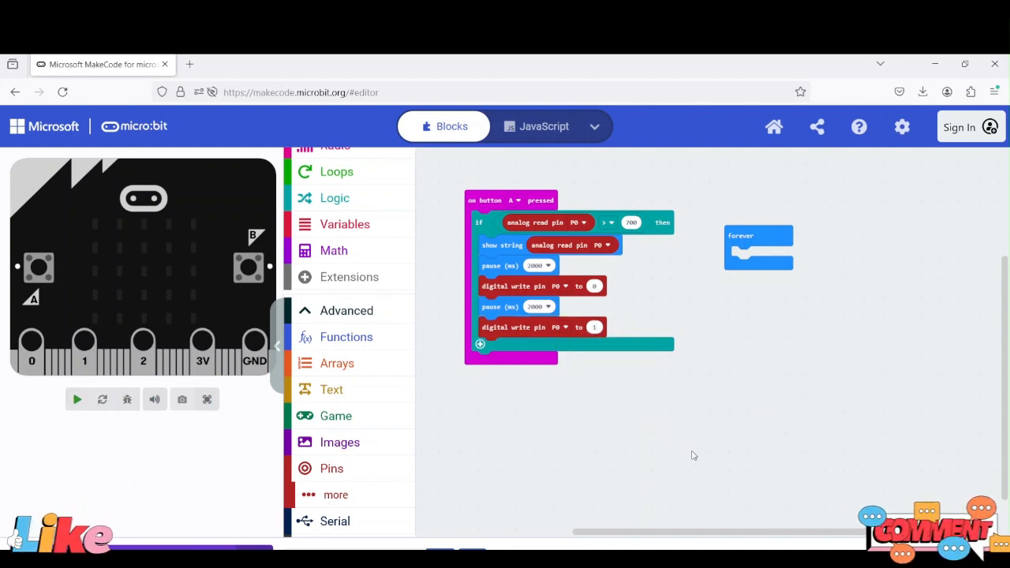
pyautogui.click(76, 400)
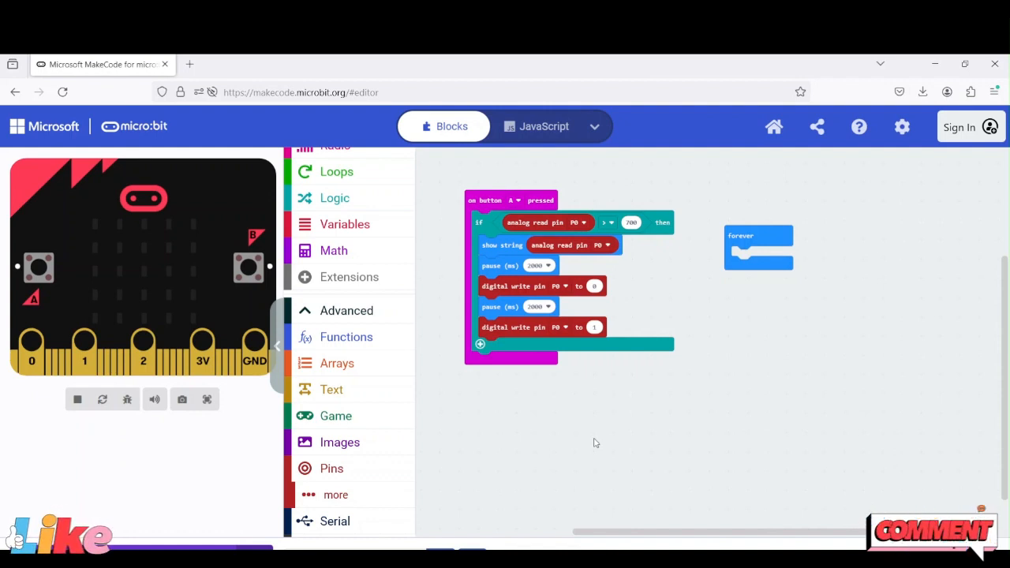
pyautogui.moveTo(569, 443)
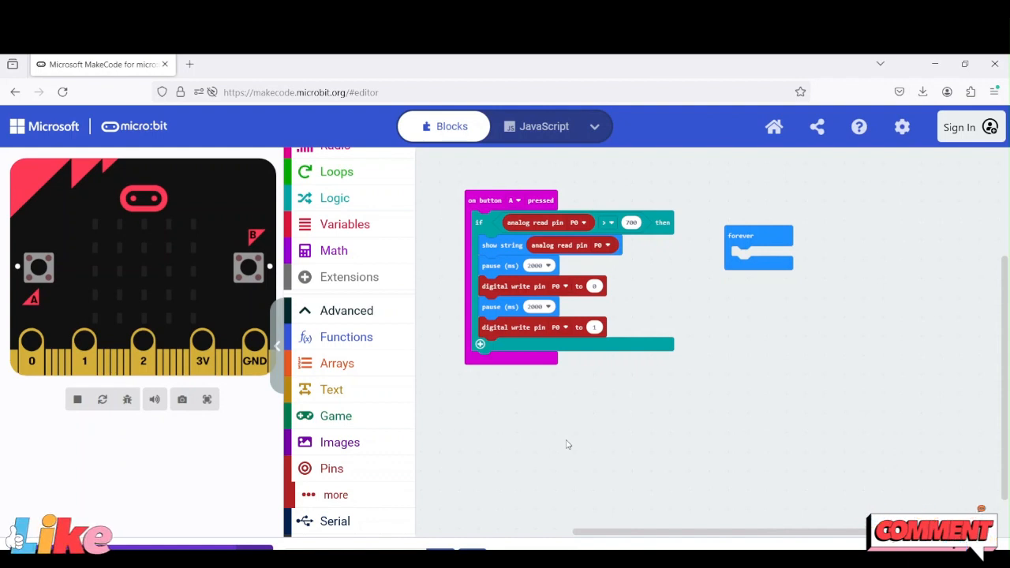
# Duplicate a pause under the digital write of 1 and set it to 10000 ms.
pyautogui.rightClick(498, 306)
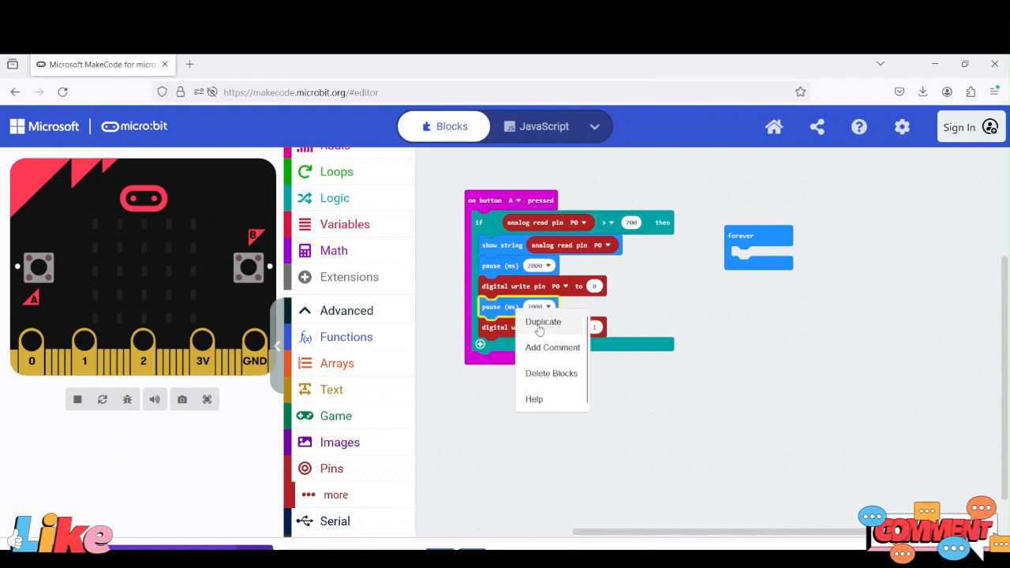
pyautogui.click(543, 322)
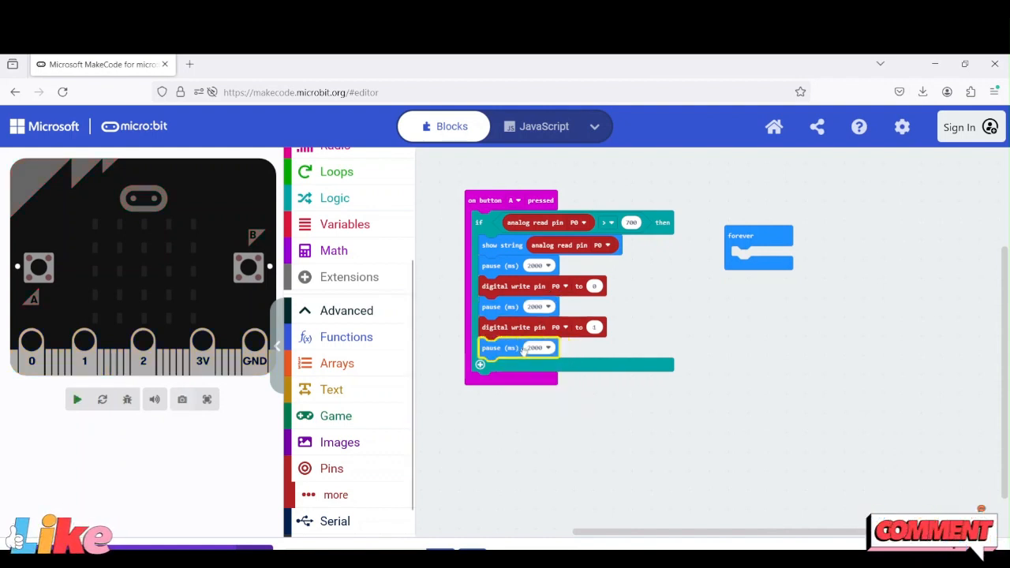
pyautogui.click(551, 349)
pyautogui.write('5000')
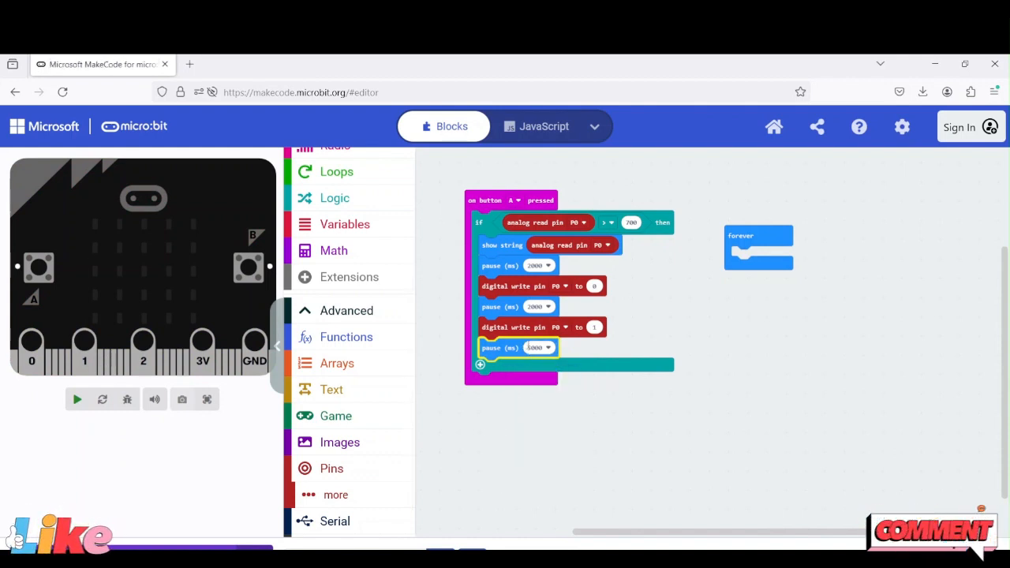
pyautogui.click(540, 348)
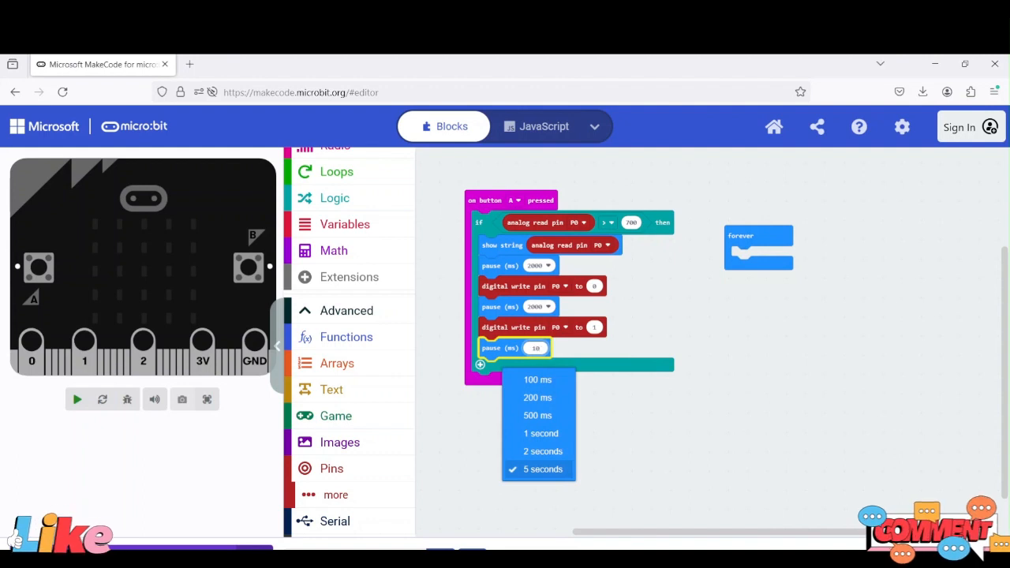
pyautogui.write('10000')
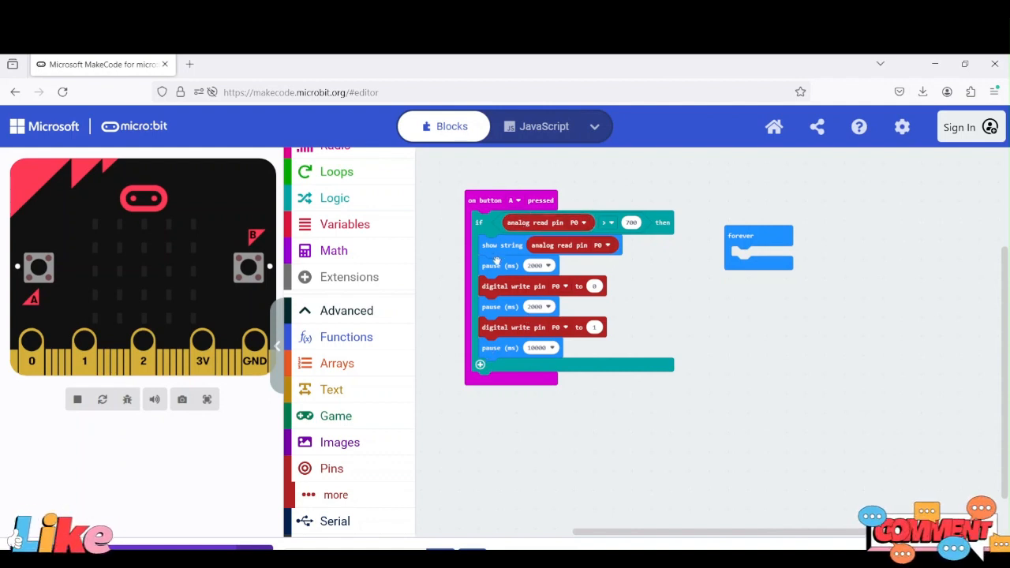
pyautogui.moveTo(498, 404)
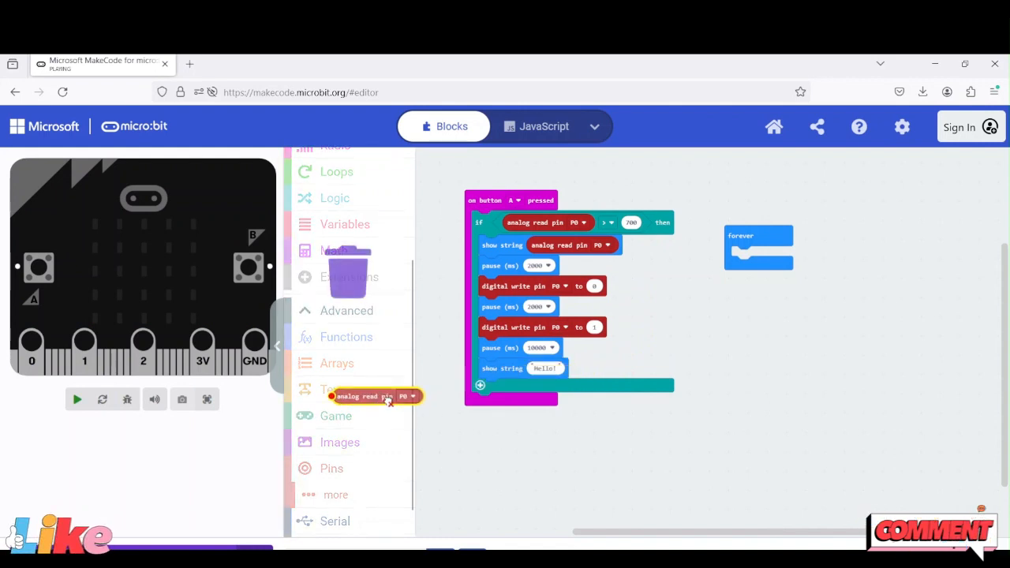
# Duplicate a pause block, place it after the last P0 show string, and set it to 1000 ms.
pyautogui.moveTo(375, 396); pyautogui.dragTo(581, 376)
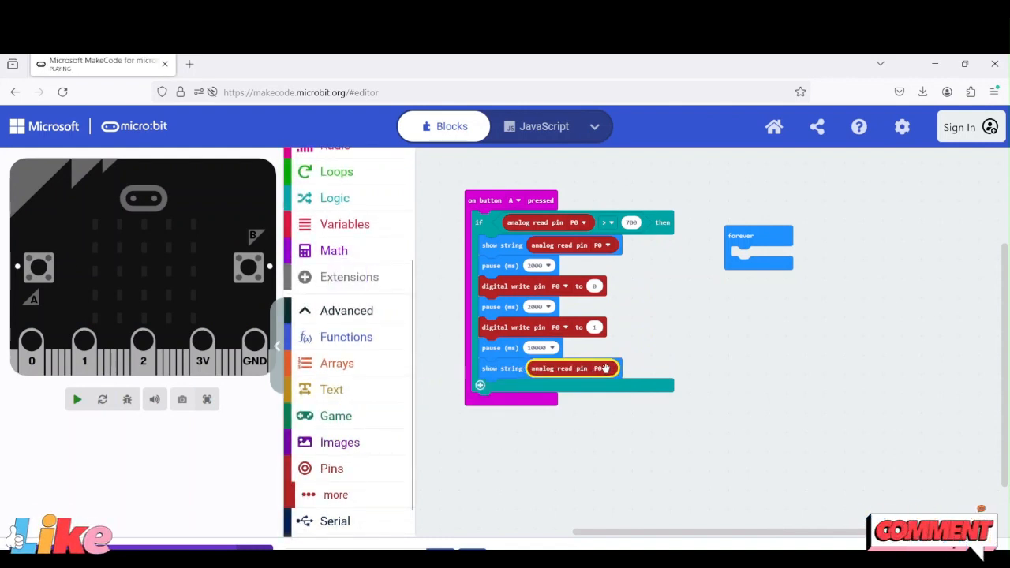
pyautogui.click(76, 400)
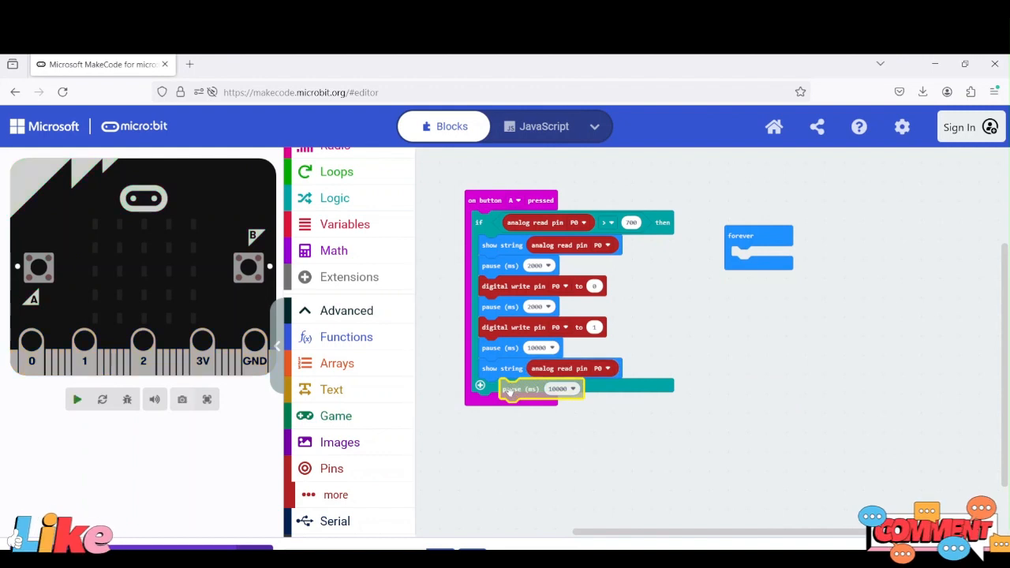
pyautogui.click(562, 389)
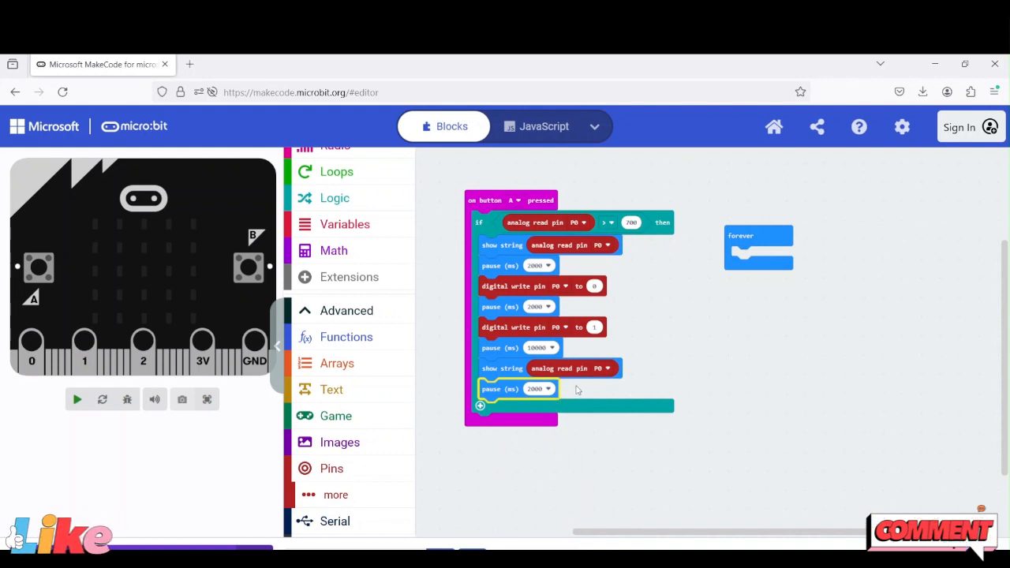
pyautogui.click(76, 400)
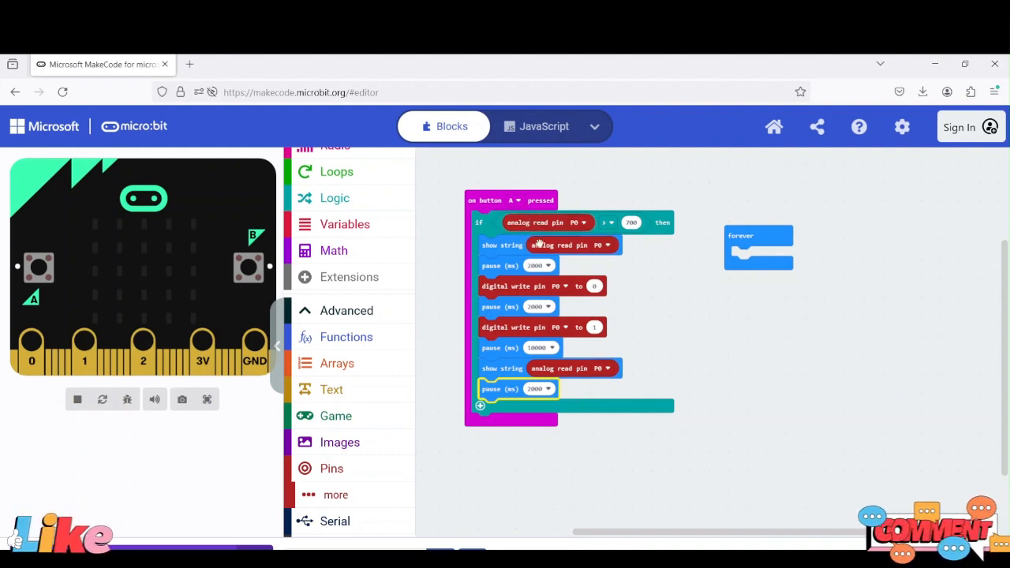
pyautogui.moveTo(639, 240)
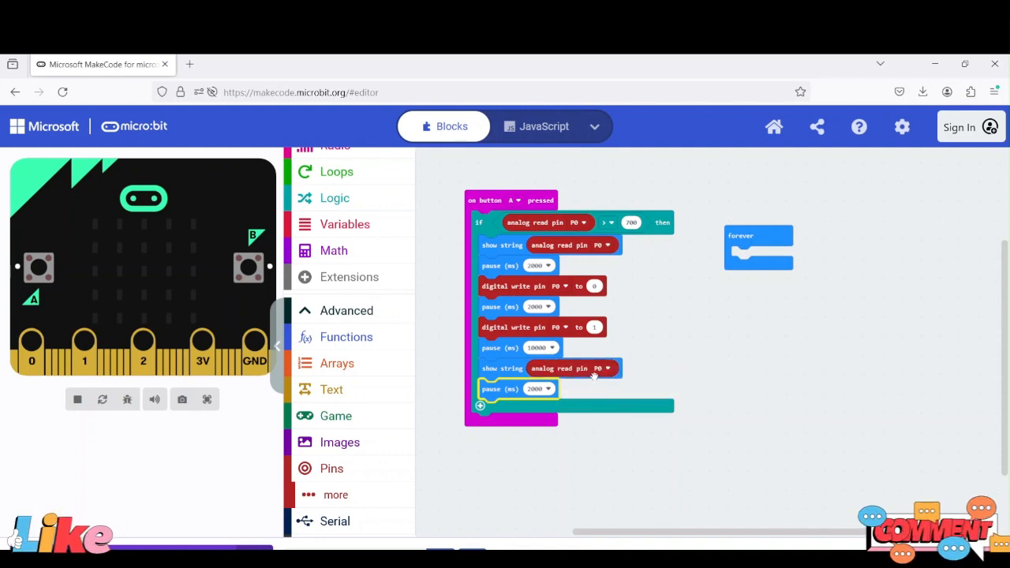
pyautogui.moveTo(568, 369)
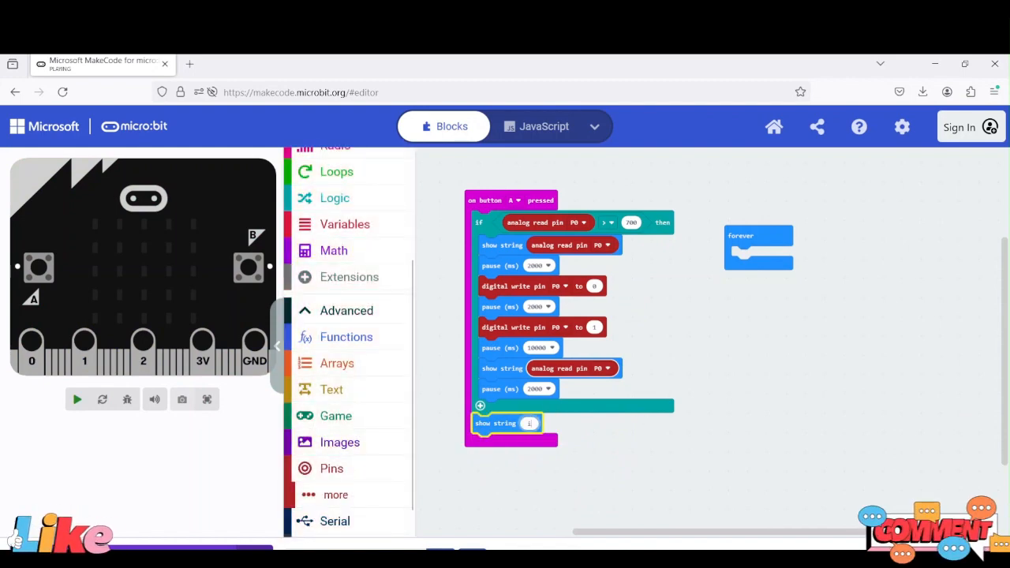
# Show "It's not dry" in else, then copies of the P0 reading and pause blocks.
pyautogui.write("it's not dry!")
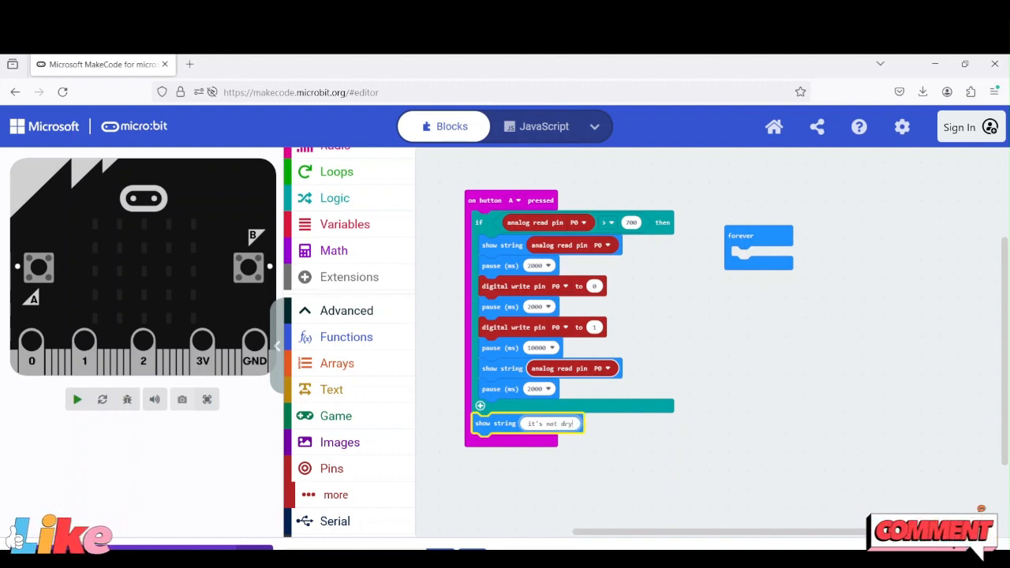
pyautogui.moveTo(583, 276)
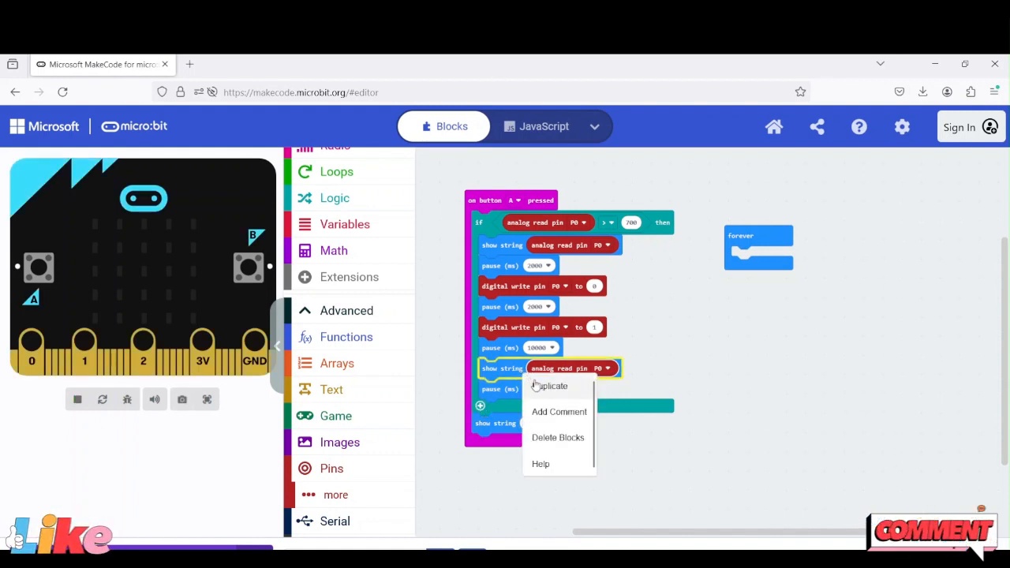
pyautogui.click(550, 385)
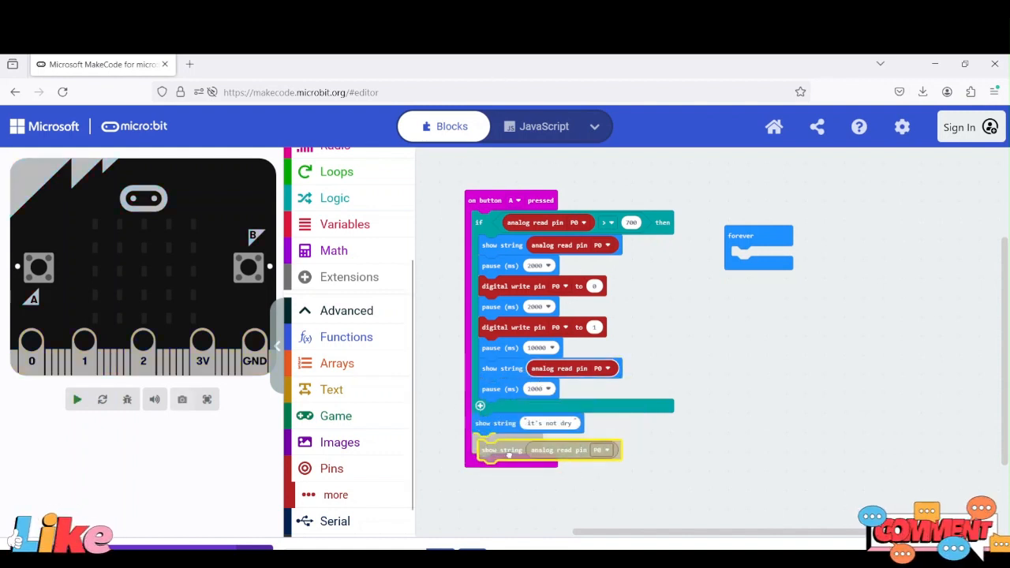
pyautogui.rightClick(509, 449)
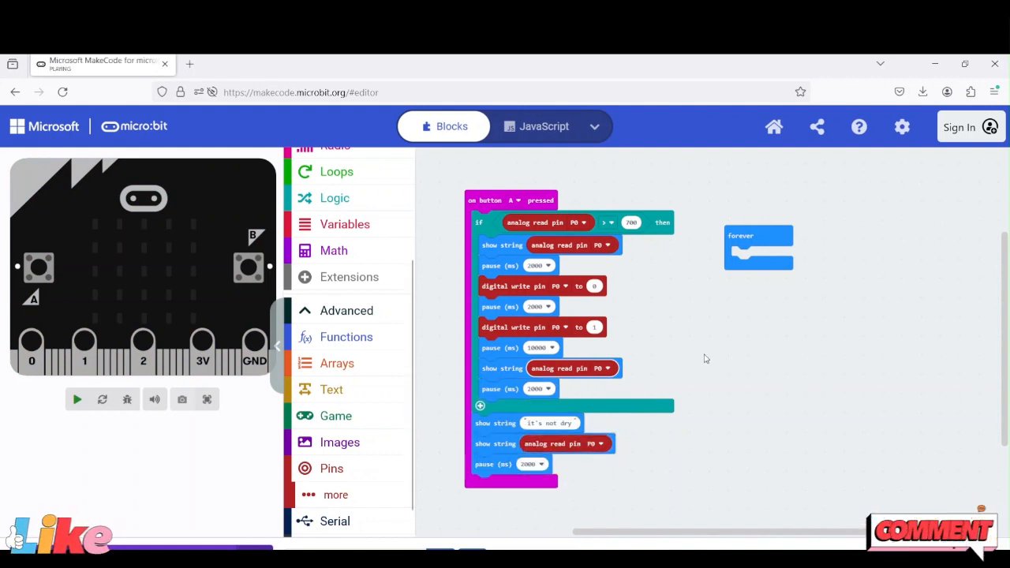
pyautogui.click(76, 399)
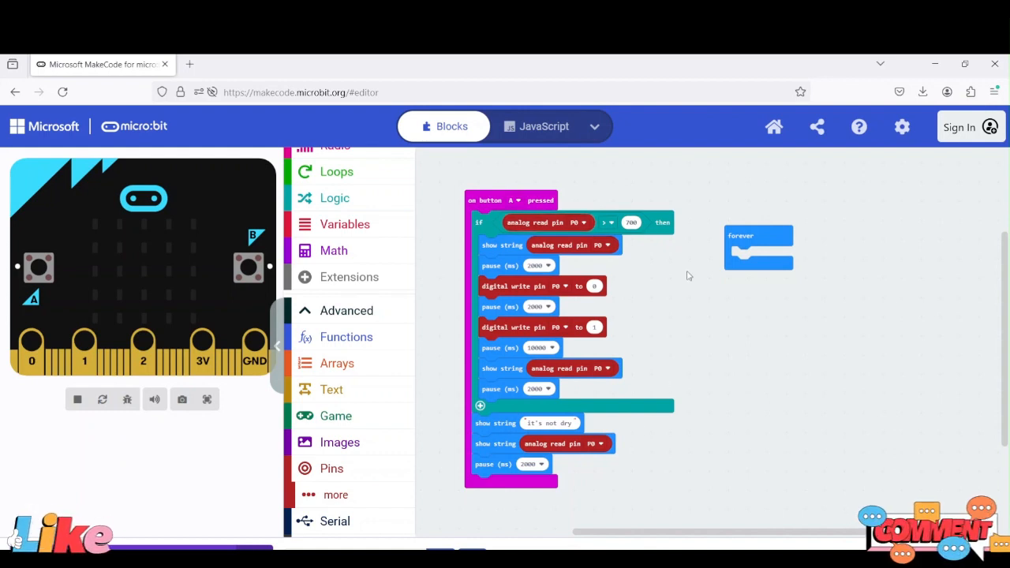
pyautogui.moveTo(552, 437)
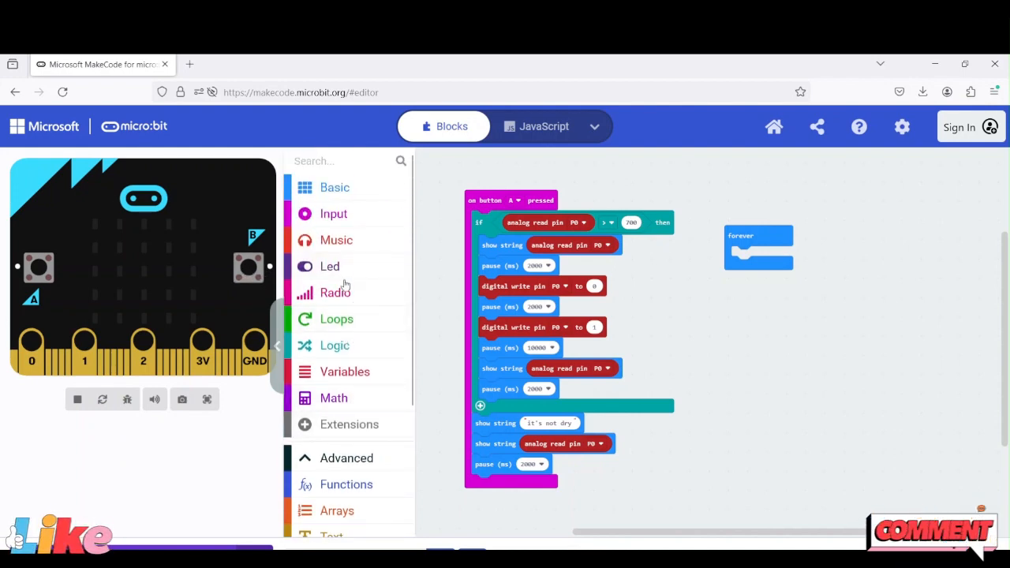
# Create an on button B pressed handler showing the string "Stop motor".
pyautogui.click(333, 213)
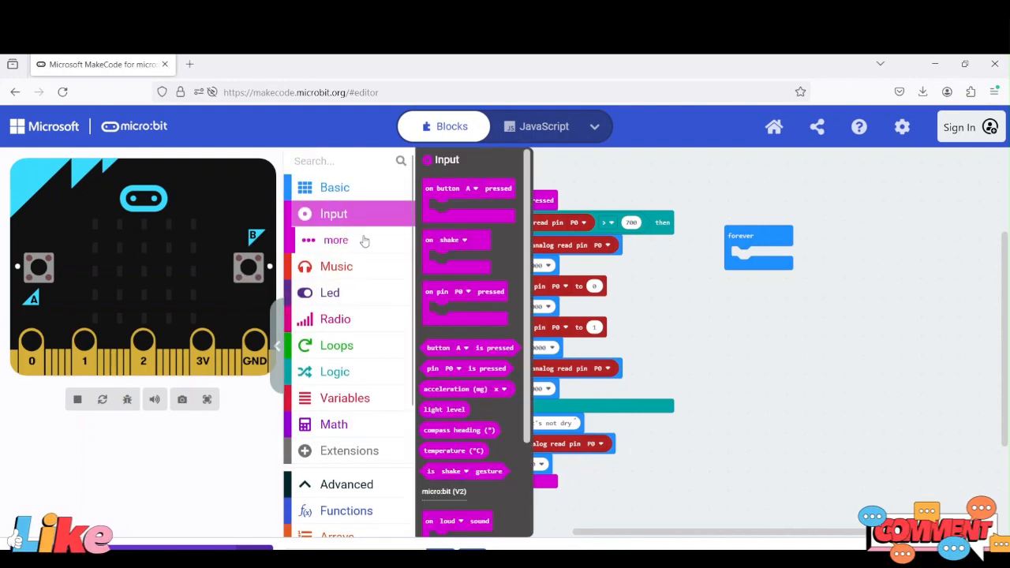
pyautogui.moveTo(470, 197); pyautogui.dragTo(776, 351)
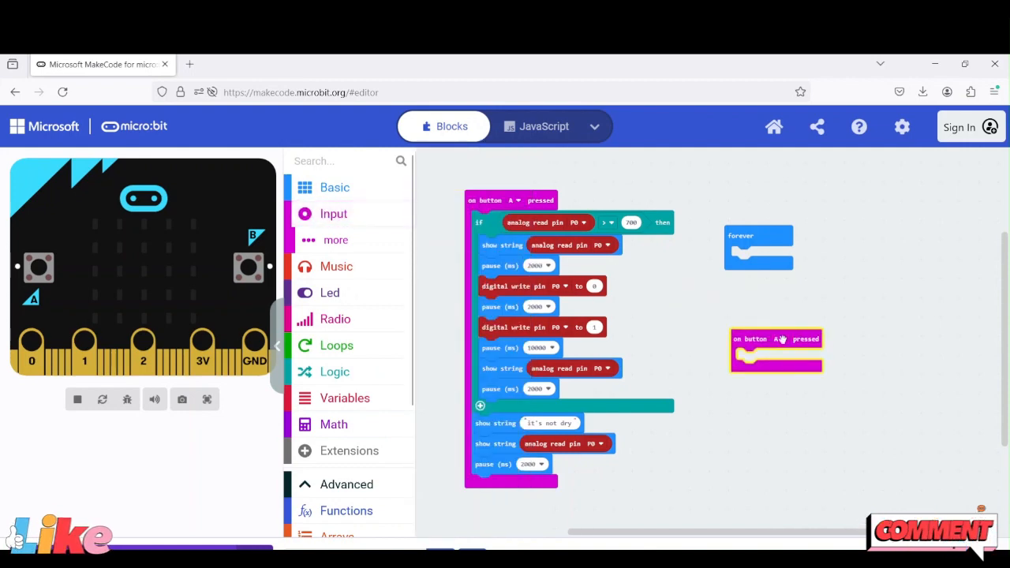
pyautogui.click(774, 338)
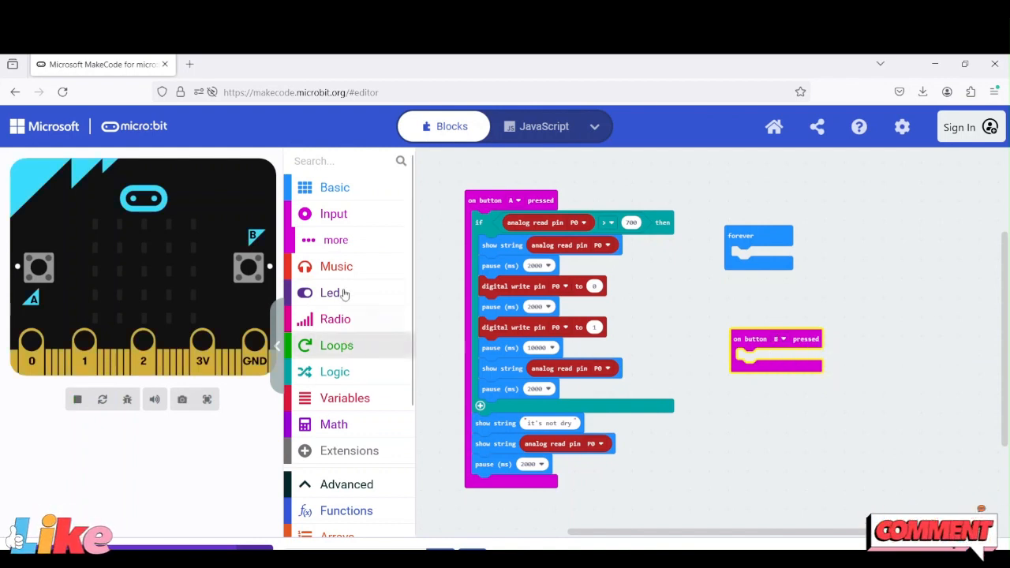
pyautogui.click(335, 187)
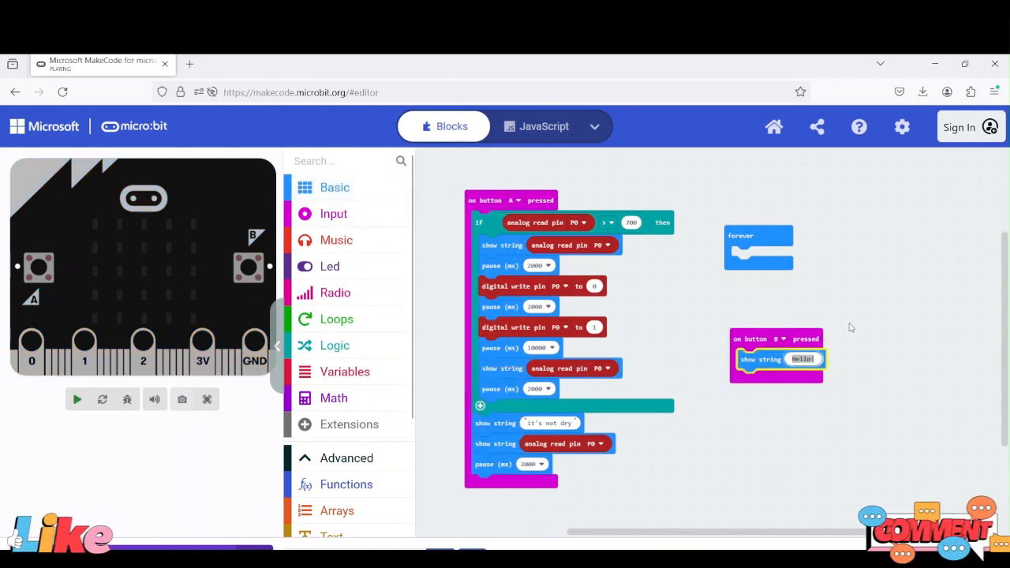
pyautogui.write('stop')
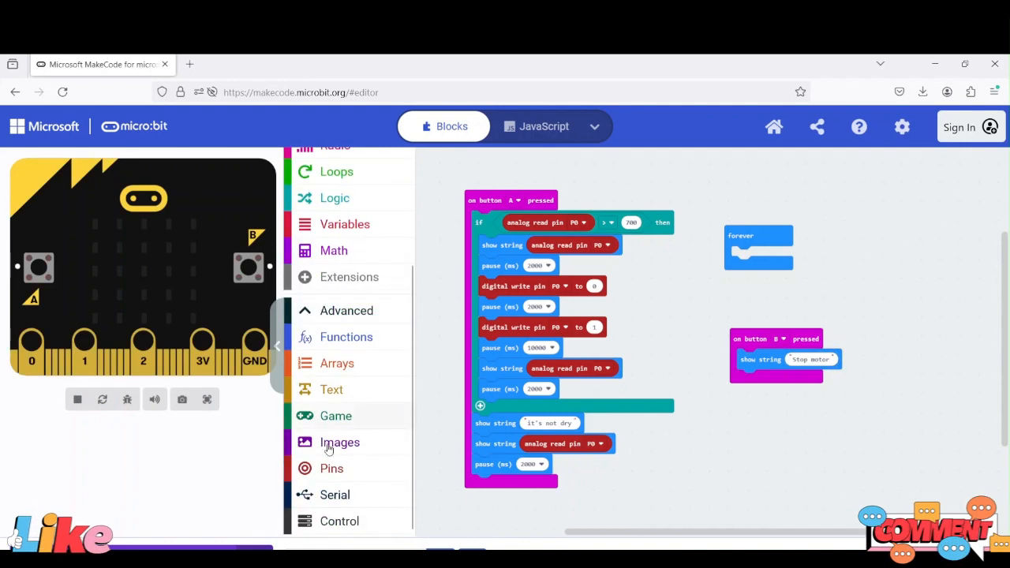
# Add a digital write pin P0 to 1 after the stop message in the button B handler.
pyautogui.click(331, 467)
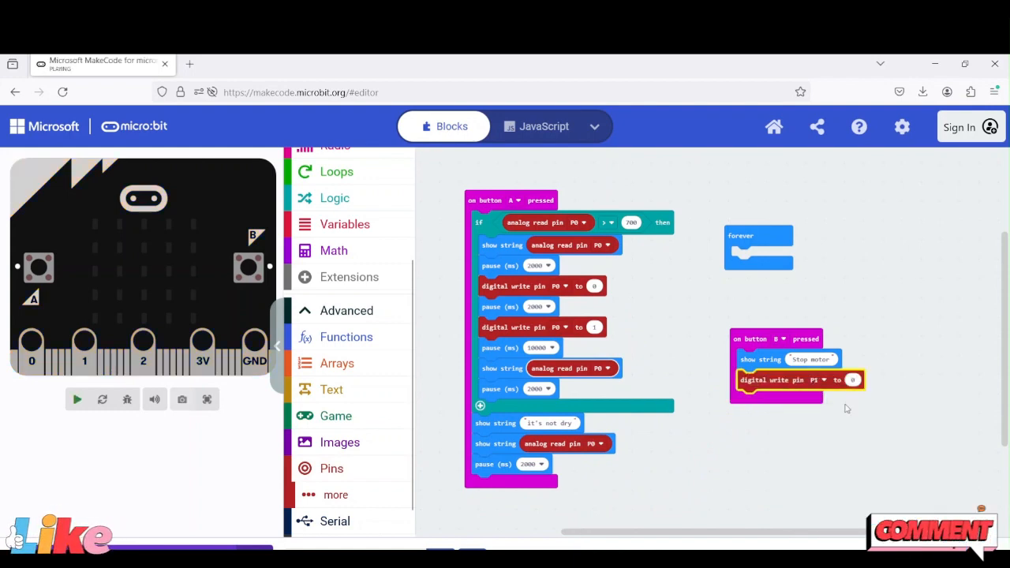
pyautogui.click(853, 378)
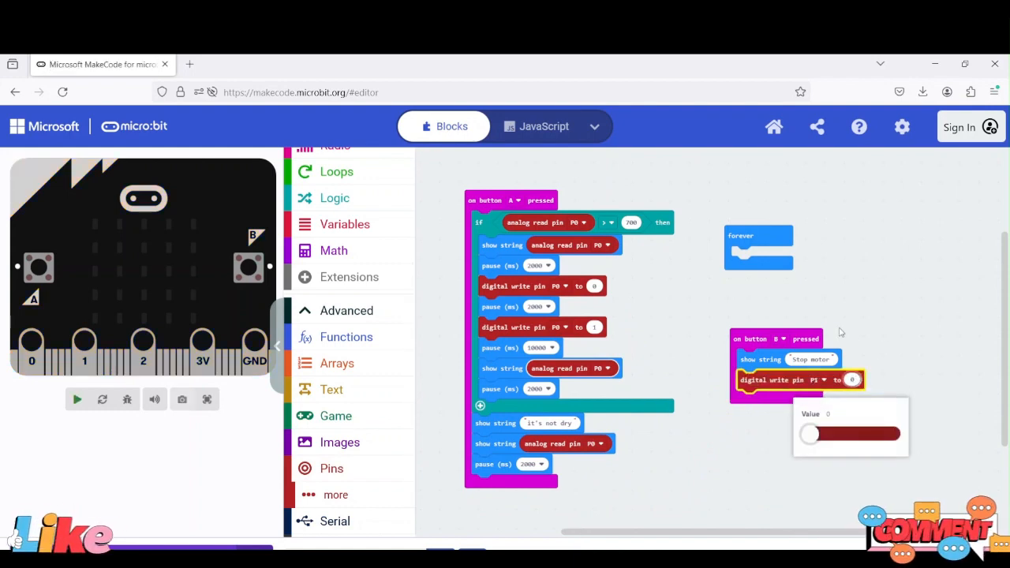
pyautogui.moveTo(808, 434); pyautogui.dragTo(892, 434)
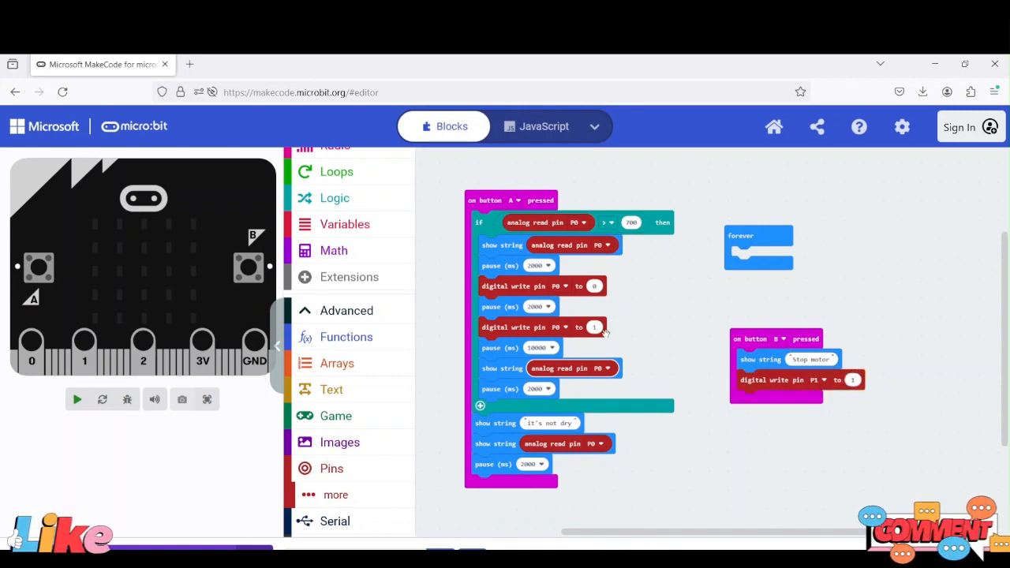
pyautogui.click(76, 399)
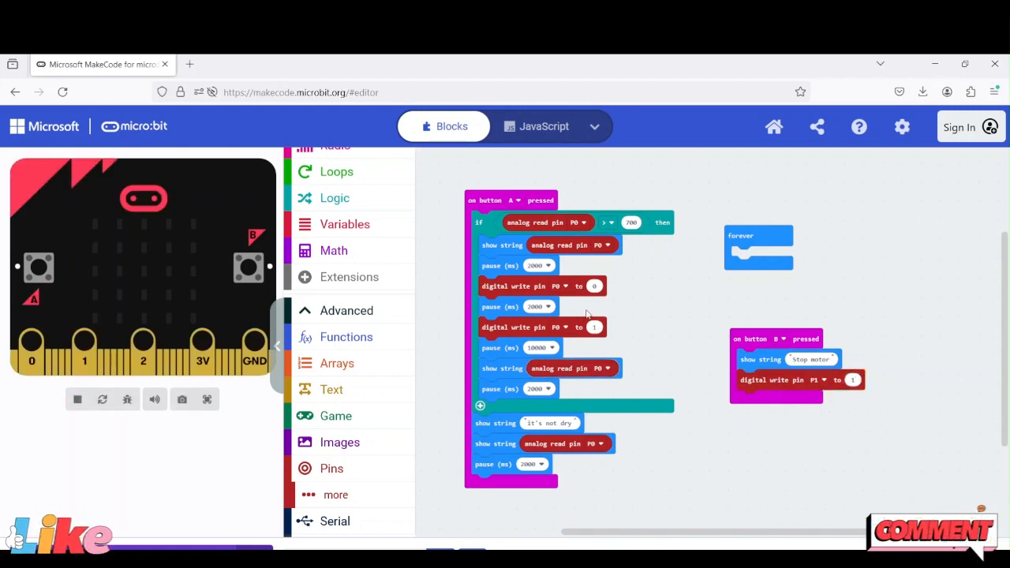
# Switch all three digital writes to pin P1 and run the simulator to test.
pyautogui.click(562, 285)
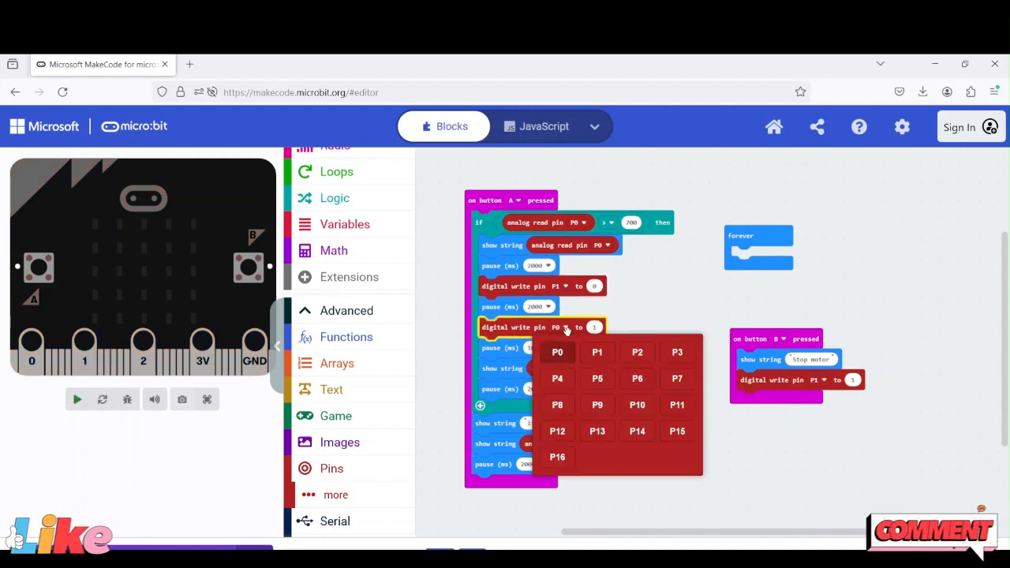
pyautogui.click(557, 352)
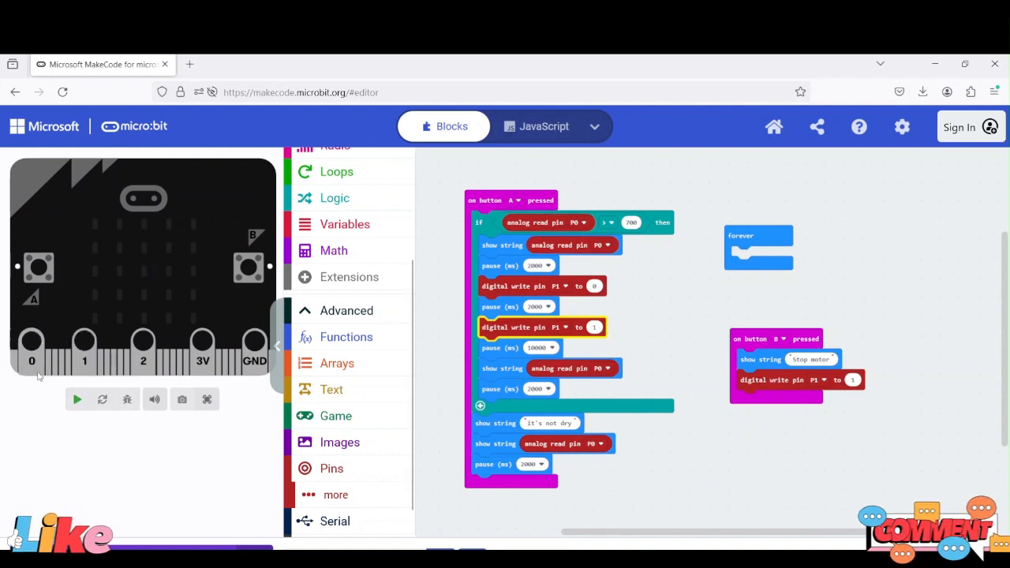
pyautogui.click(75, 400)
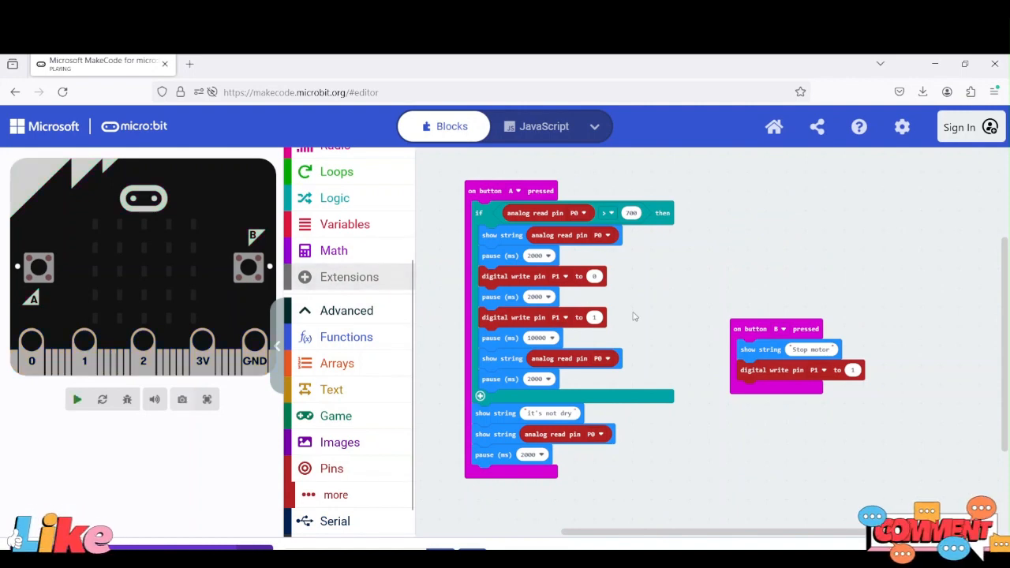
pyautogui.click(76, 399)
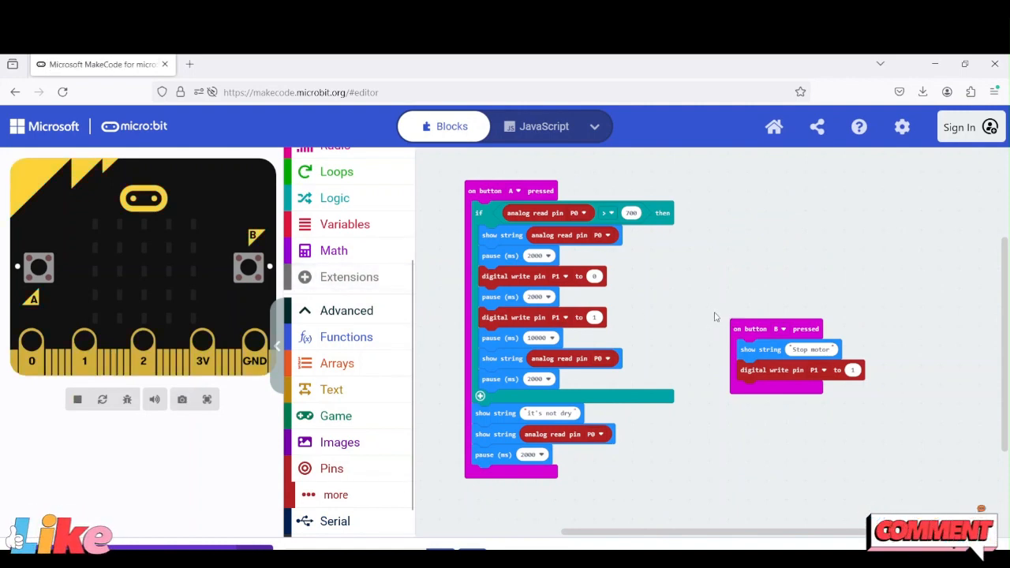